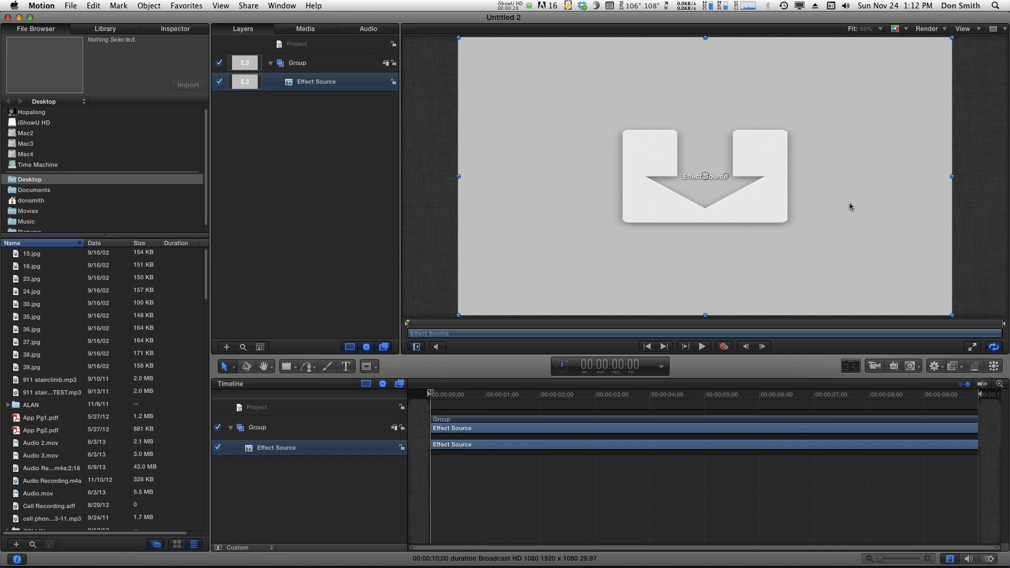
{"action": "mouse_move", "coordinate": [841, 218]}
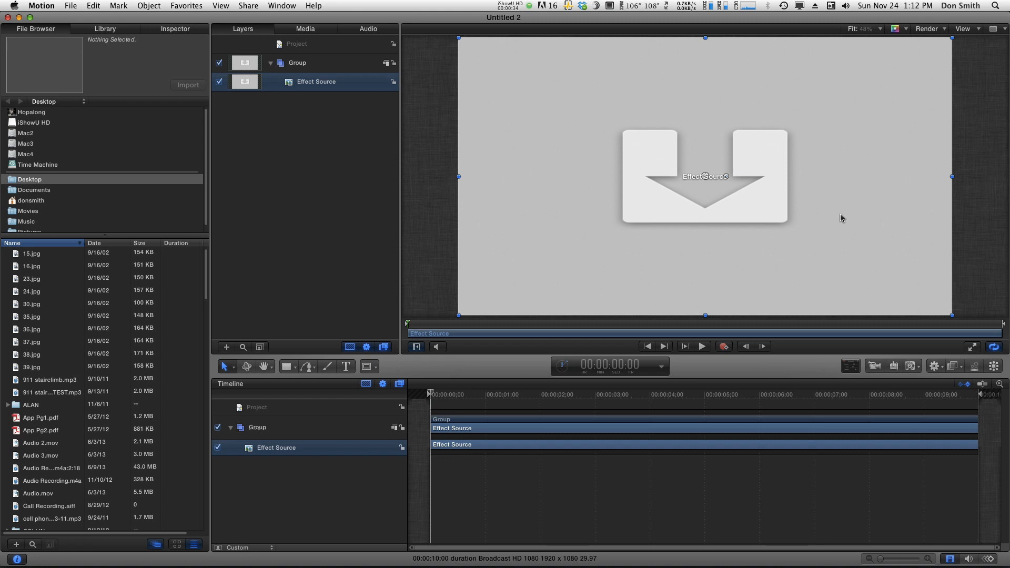
{"action": "mouse_move", "coordinate": [826, 215]}
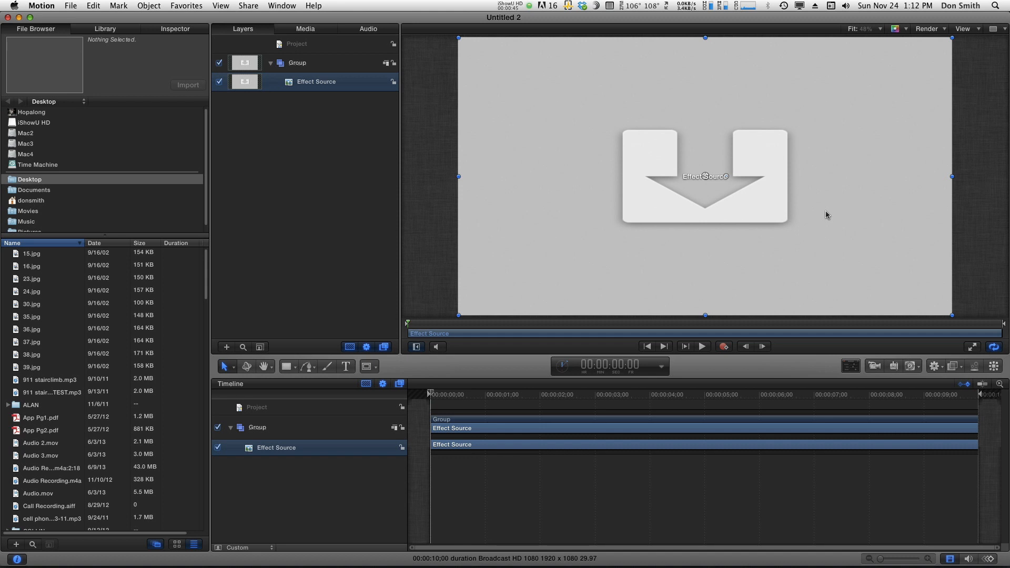
{"action": "mouse_move", "coordinate": [540, 228]}
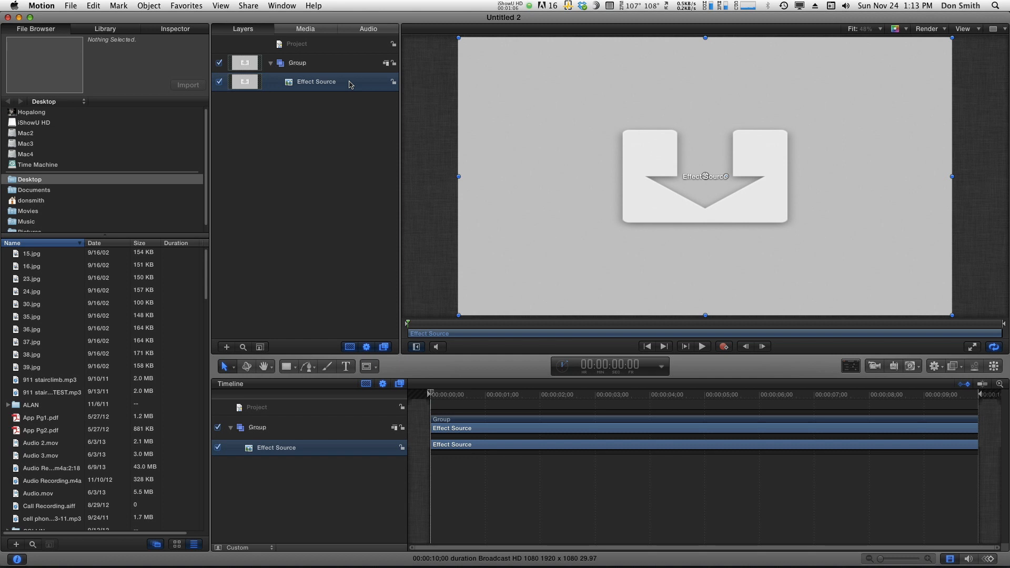
{"action": "mouse_move", "coordinate": [370, 89]}
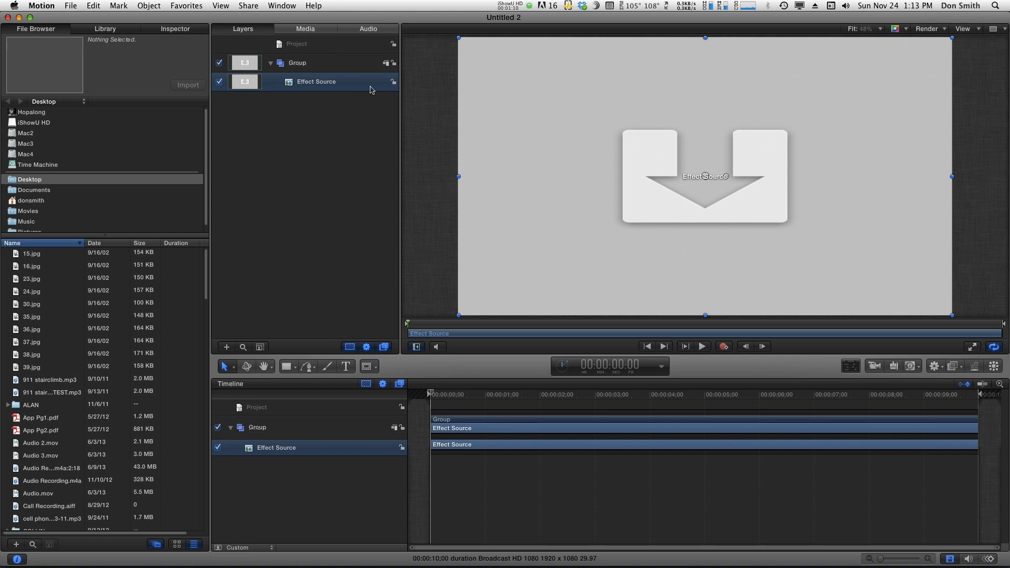
Step: Make a Clone Layer of the Effect Source with K, then reselect the Clone Layer
{"action": "key", "text": "k"}
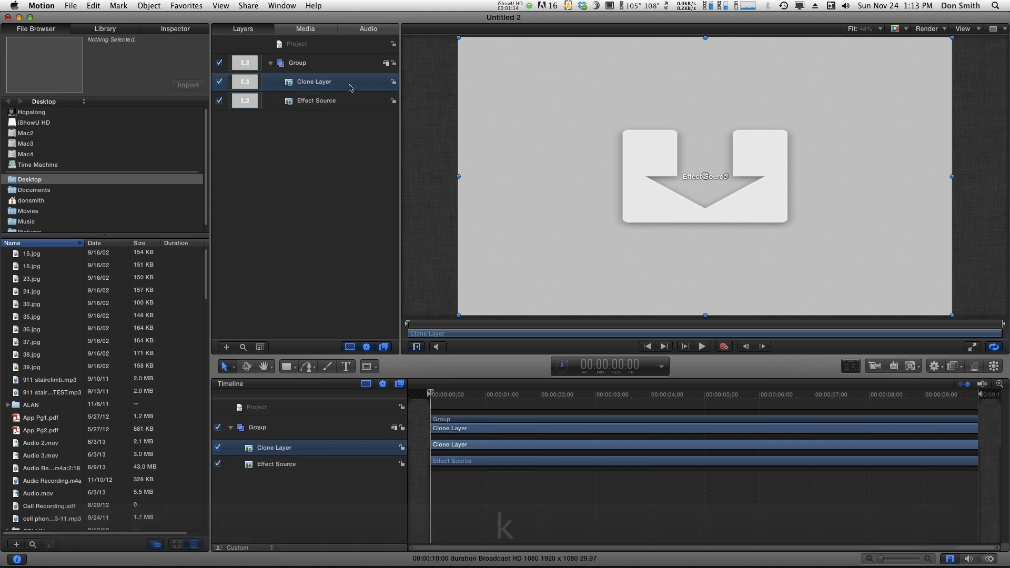
{"action": "left_click", "coordinate": [316, 101]}
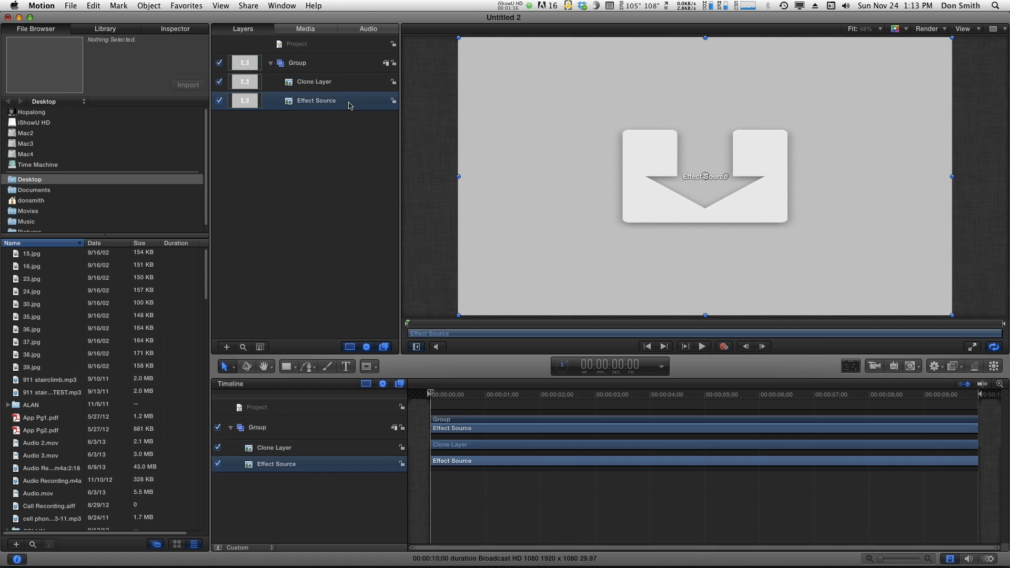
{"action": "left_click", "coordinate": [314, 81]}
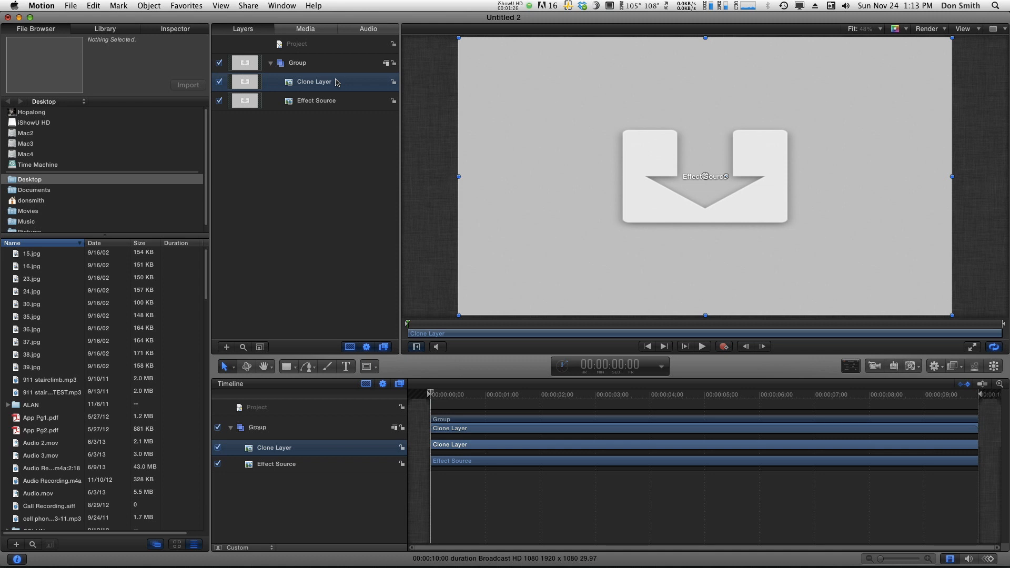
{"action": "mouse_move", "coordinate": [336, 85]}
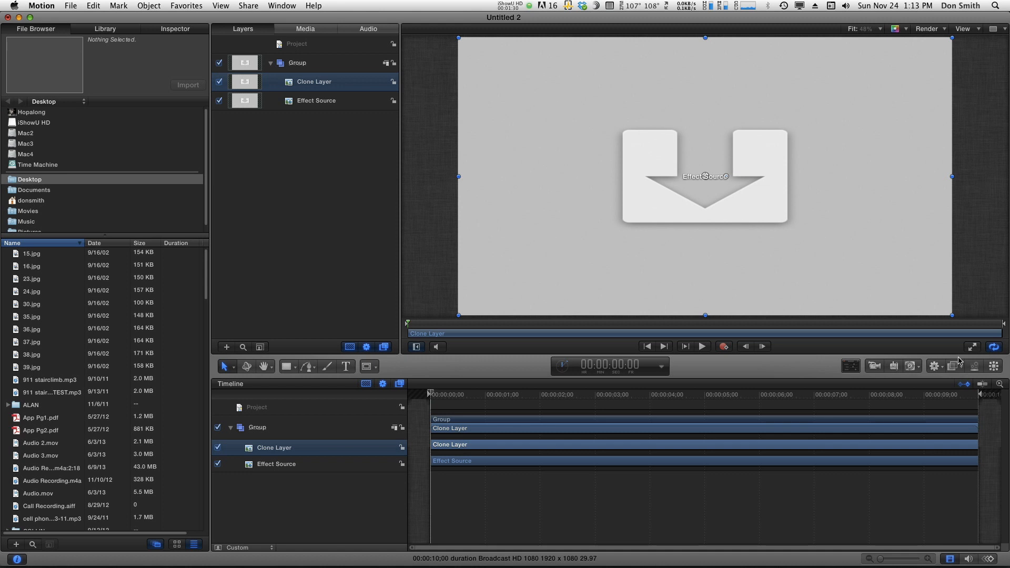
Step: Add Gaussian Blur and Pixellate filters to the Clone Layer
{"action": "left_click", "coordinate": [954, 366]}
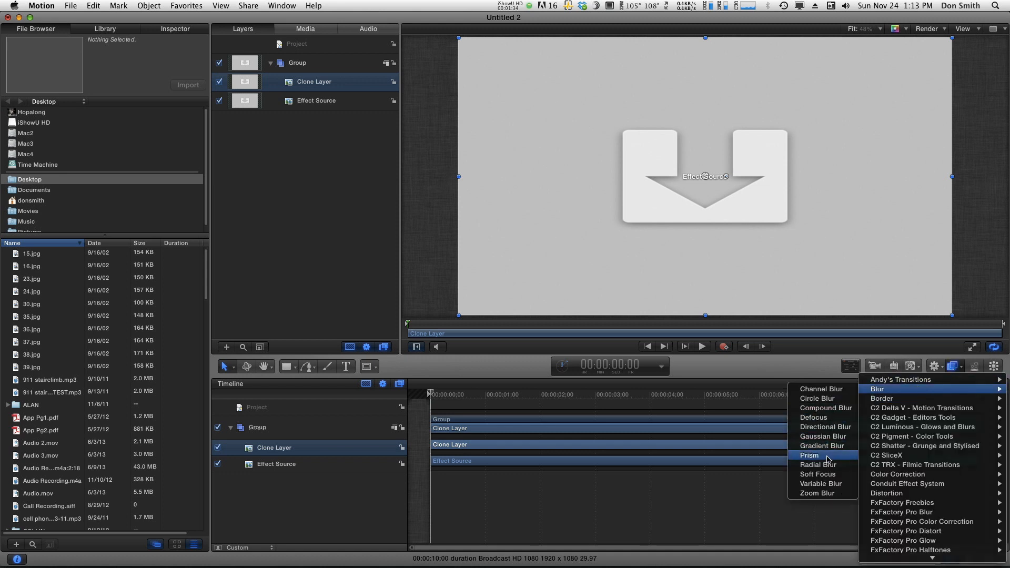
{"action": "left_click", "coordinate": [823, 436]}
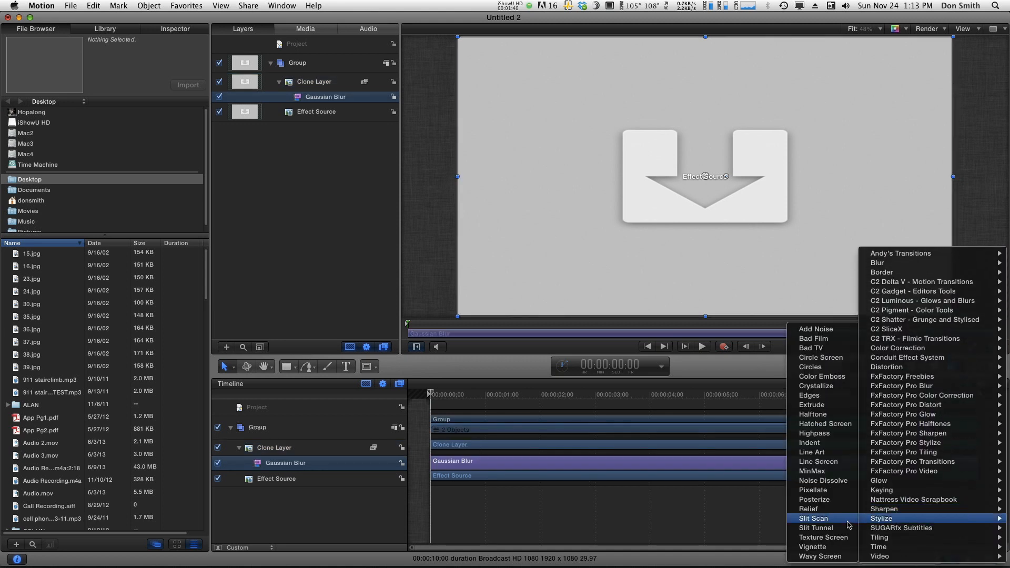
{"action": "left_click", "coordinate": [814, 499]}
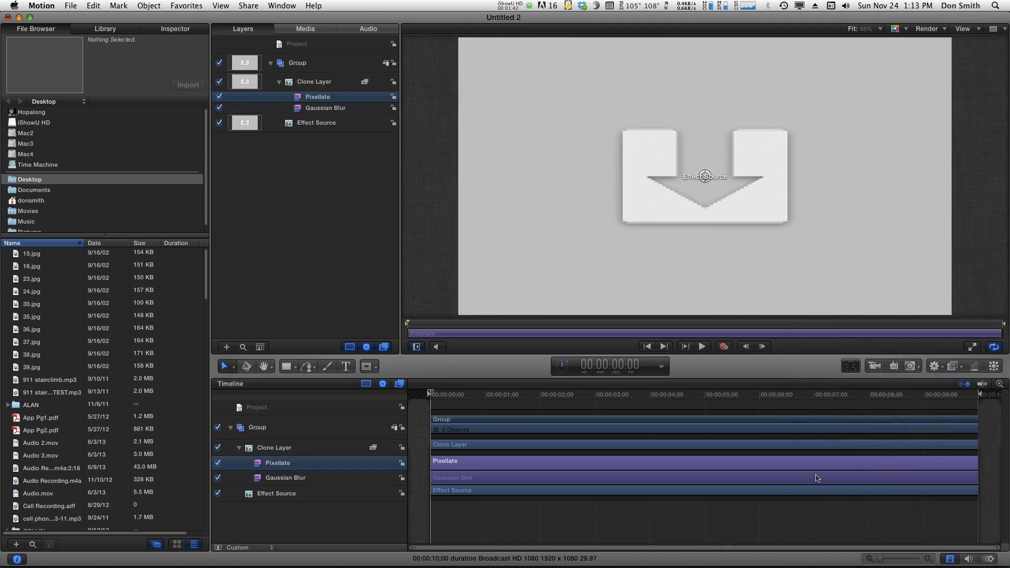
{"action": "mouse_move", "coordinate": [307, 82]}
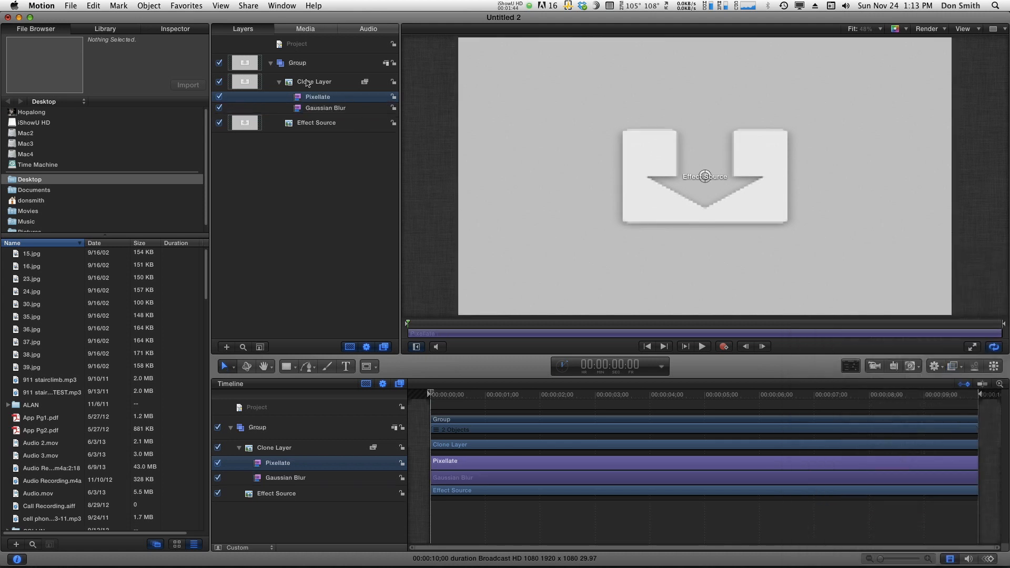
{"action": "left_click", "coordinate": [313, 81]}
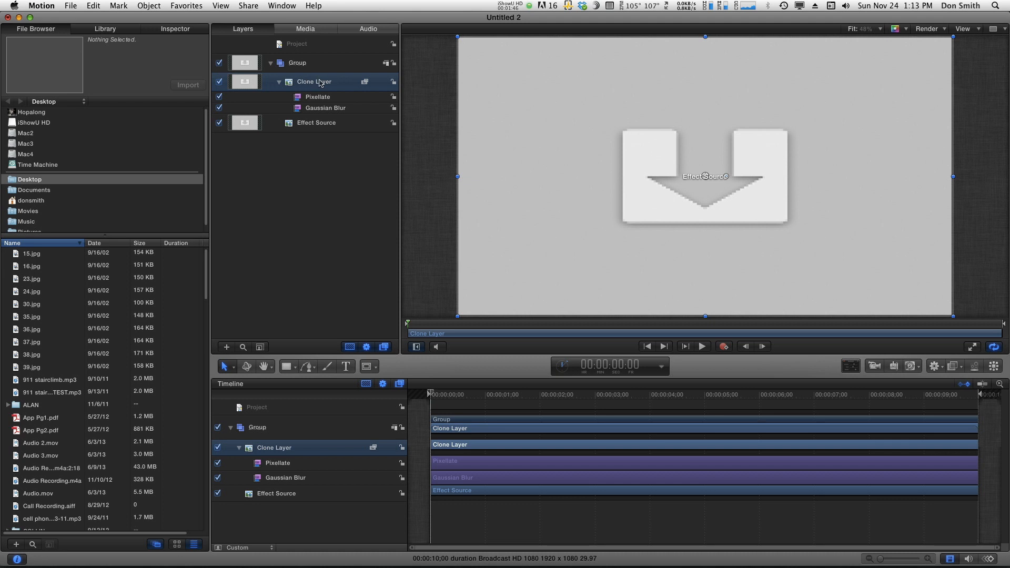
Step: Add an Image Mask to the Clone Layer from the Object menu
{"action": "left_click", "coordinate": [148, 6]}
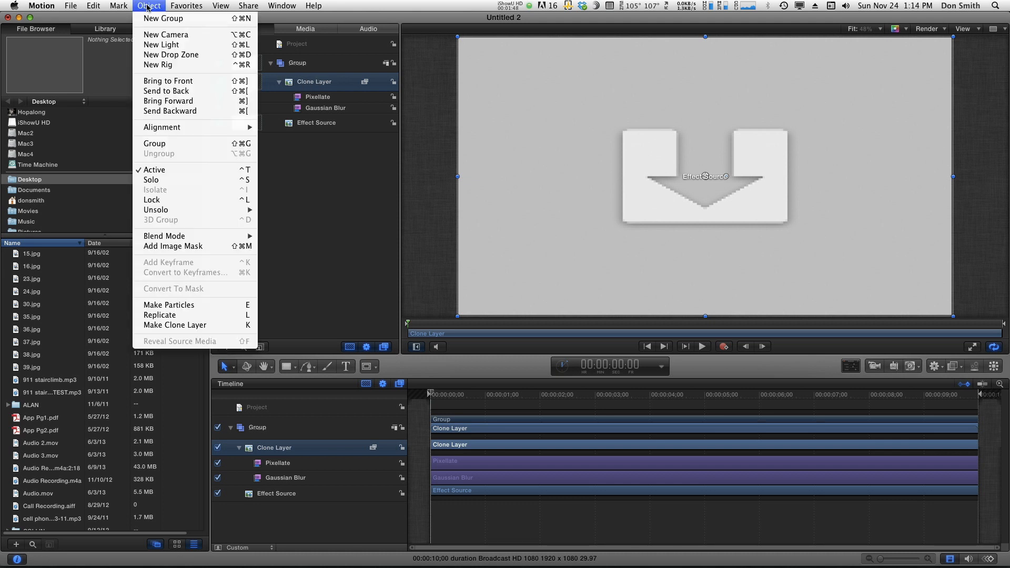
{"action": "mouse_move", "coordinate": [172, 246]}
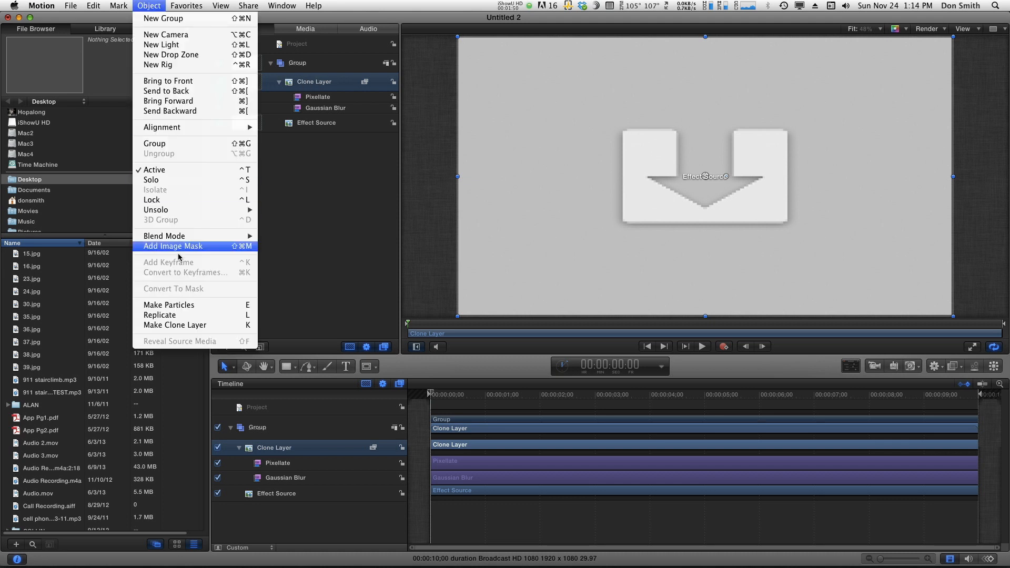
{"action": "left_click", "coordinate": [172, 246]}
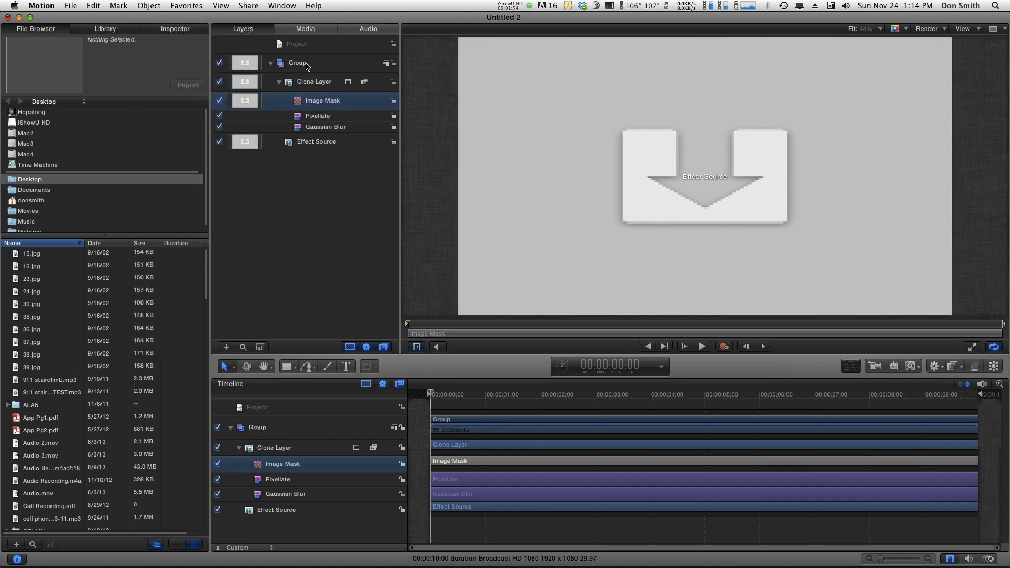
Step: Create a new group above Group and rename it 'Shapes'
{"action": "left_click", "coordinate": [297, 62]}
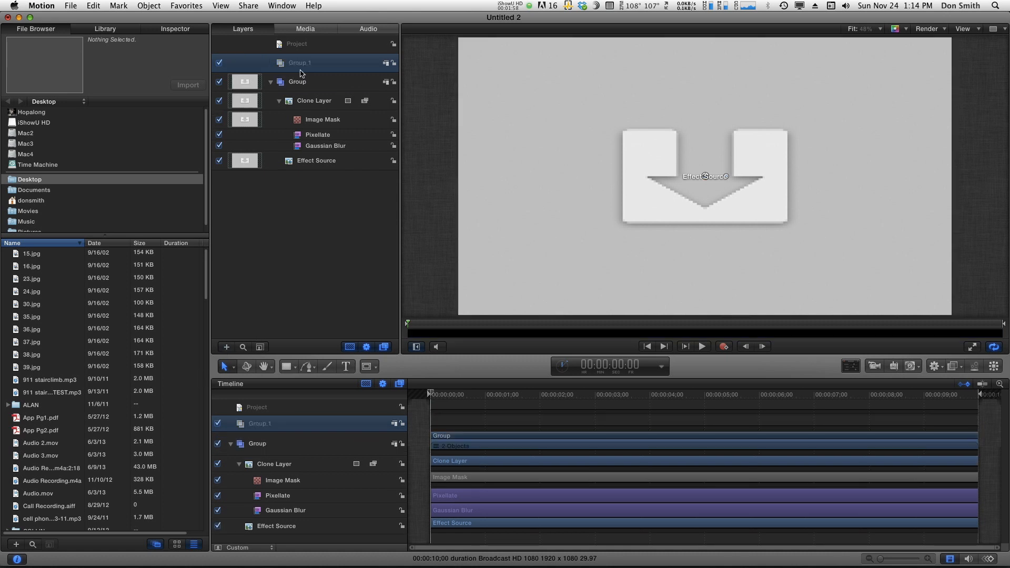
{"action": "double_click", "coordinate": [299, 63]}
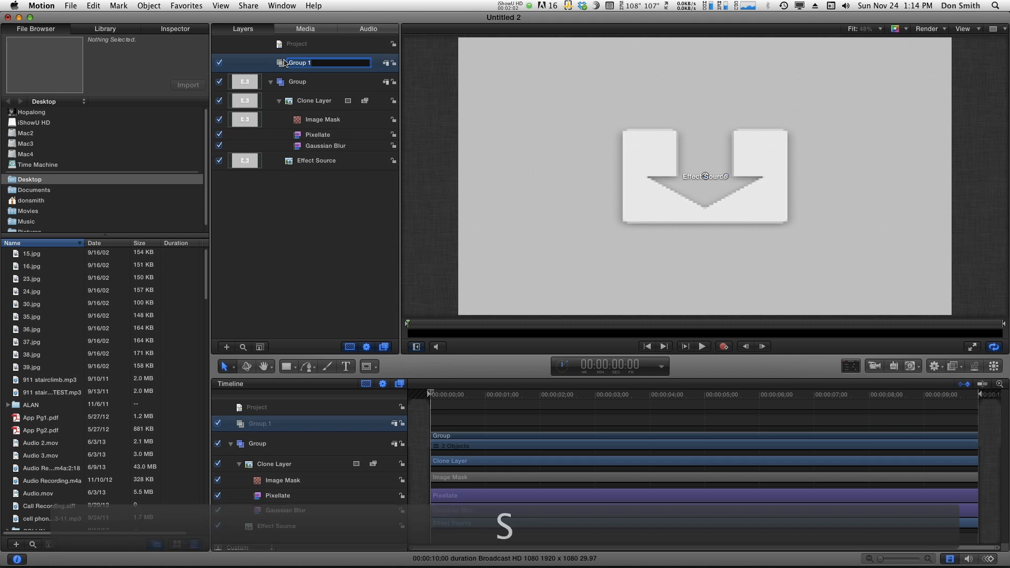
{"action": "type", "text": "Shapes"}
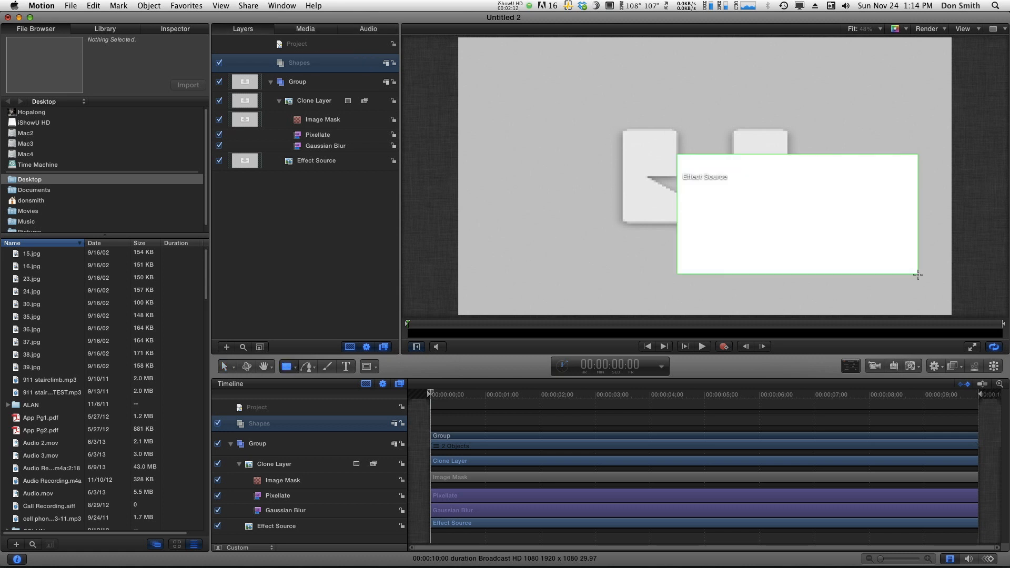
Step: Draw a Circle over the rectangle and select both Circle and Rectangle
{"action": "left_click", "coordinate": [286, 366]}
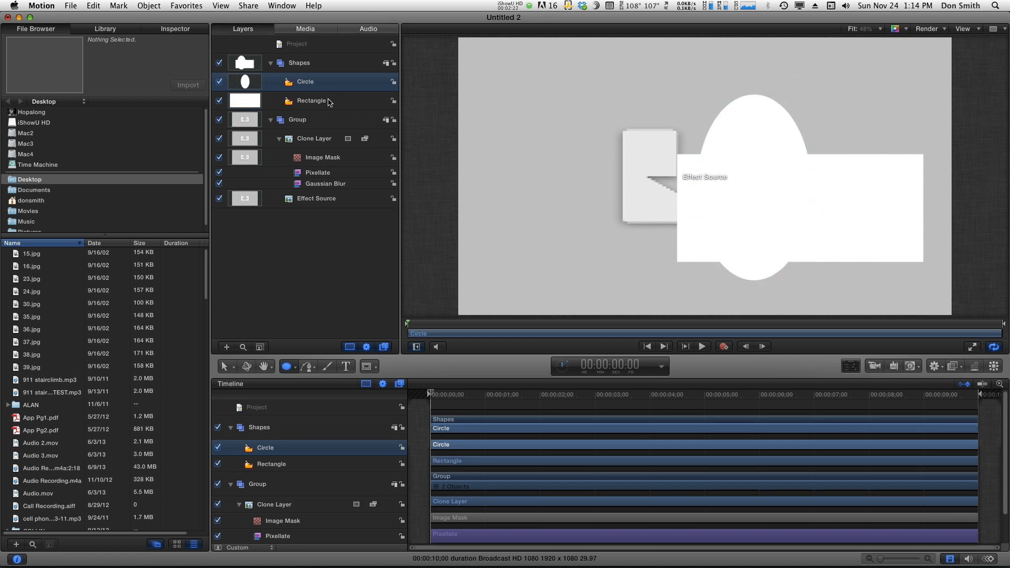
{"action": "left_click", "coordinate": [312, 100]}
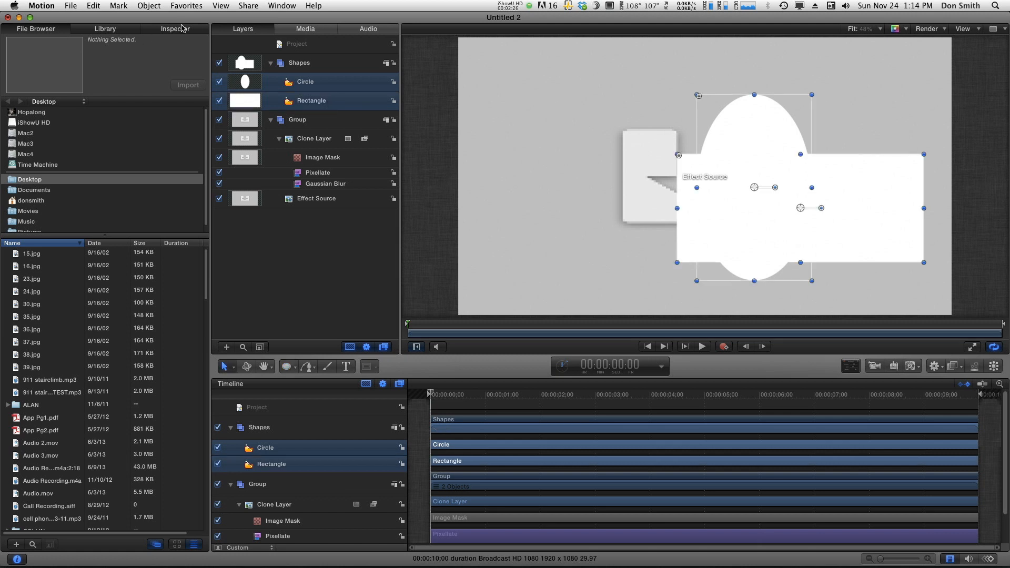
Step: Set Position to 0,0 for the Circle and Rectangle, then select Effect Source
{"action": "left_click", "coordinate": [176, 29]}
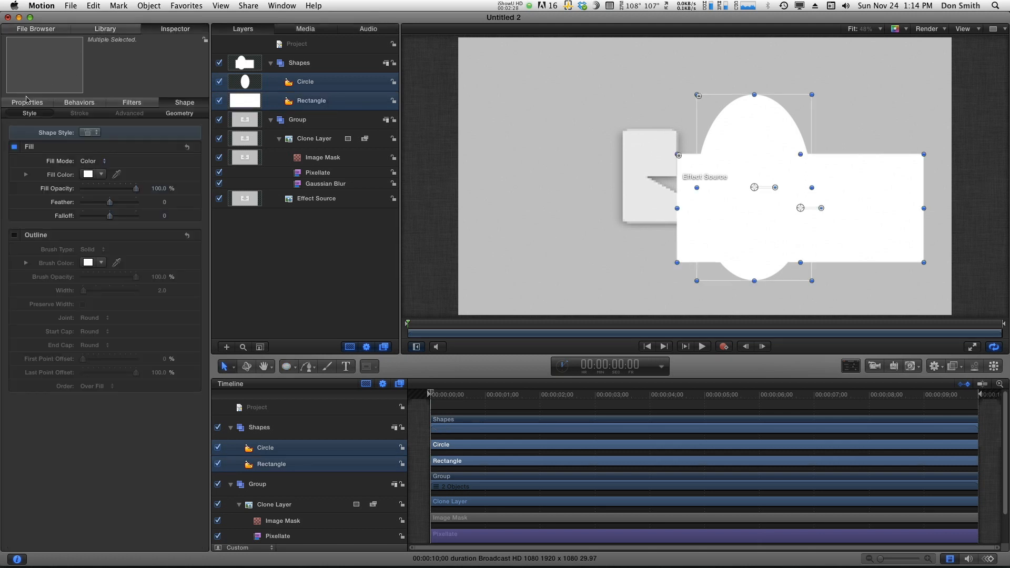
{"action": "left_click", "coordinate": [26, 103]}
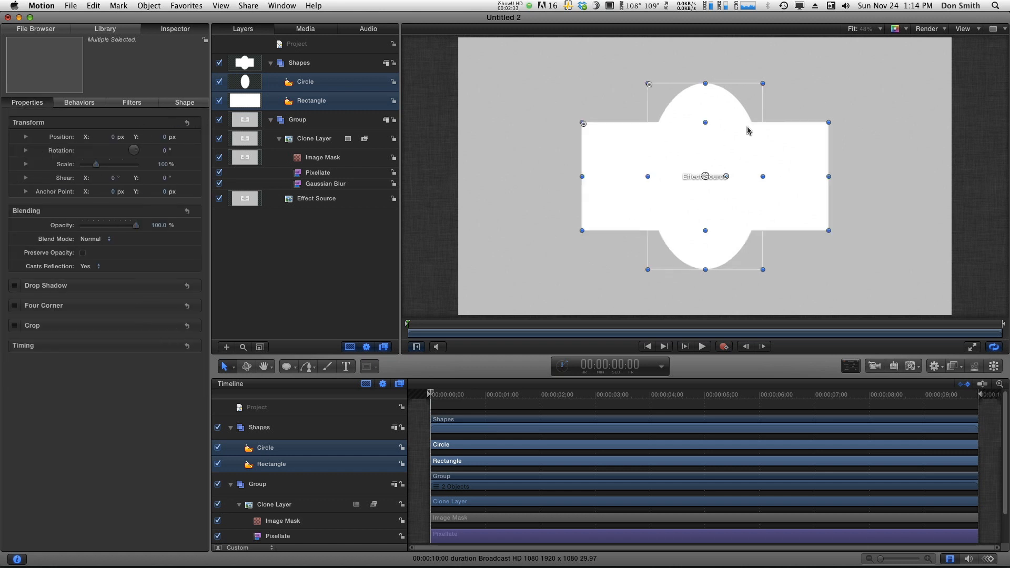
{"action": "mouse_move", "coordinate": [603, 242]}
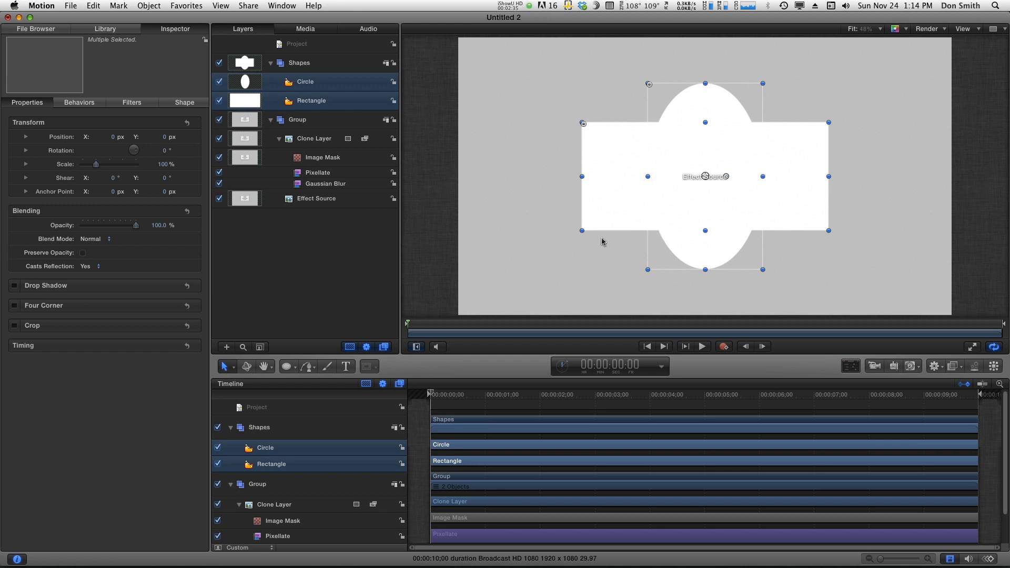
{"action": "mouse_move", "coordinate": [271, 204]}
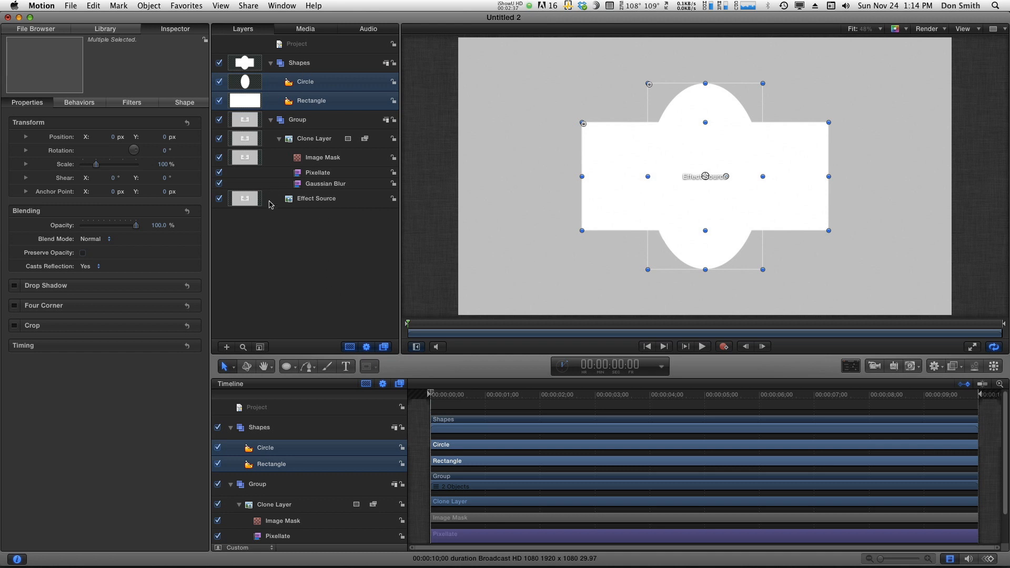
{"action": "left_click", "coordinate": [316, 199]}
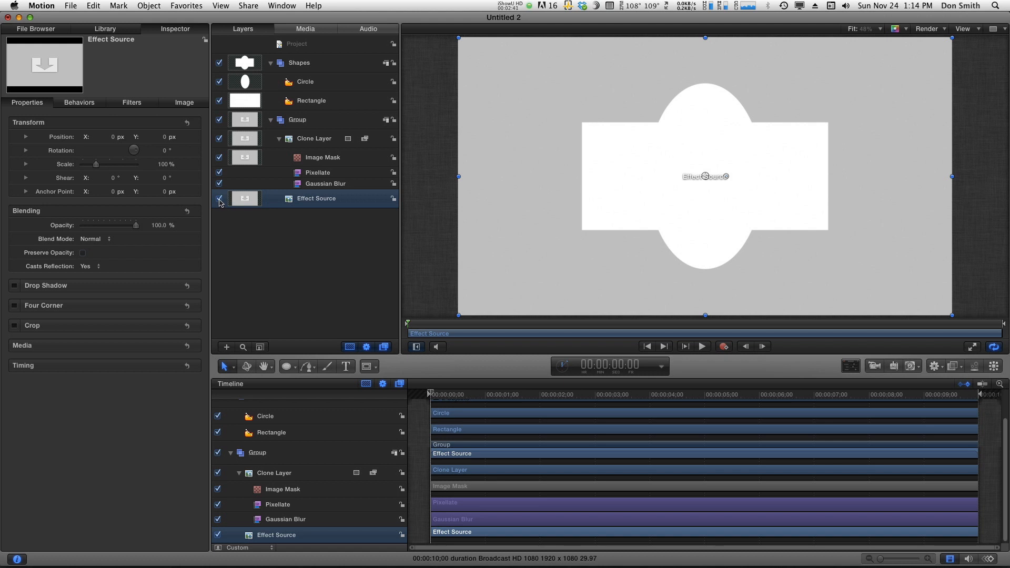
Step: Disable the Effect Source layer and select the Shapes group
{"action": "left_click", "coordinate": [219, 199]}
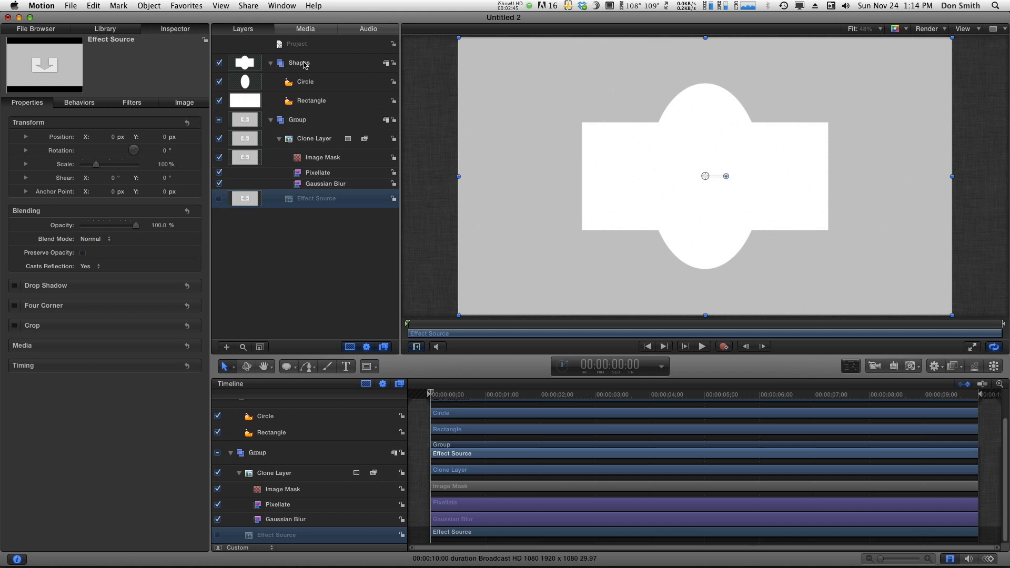
{"action": "left_click", "coordinate": [299, 62]}
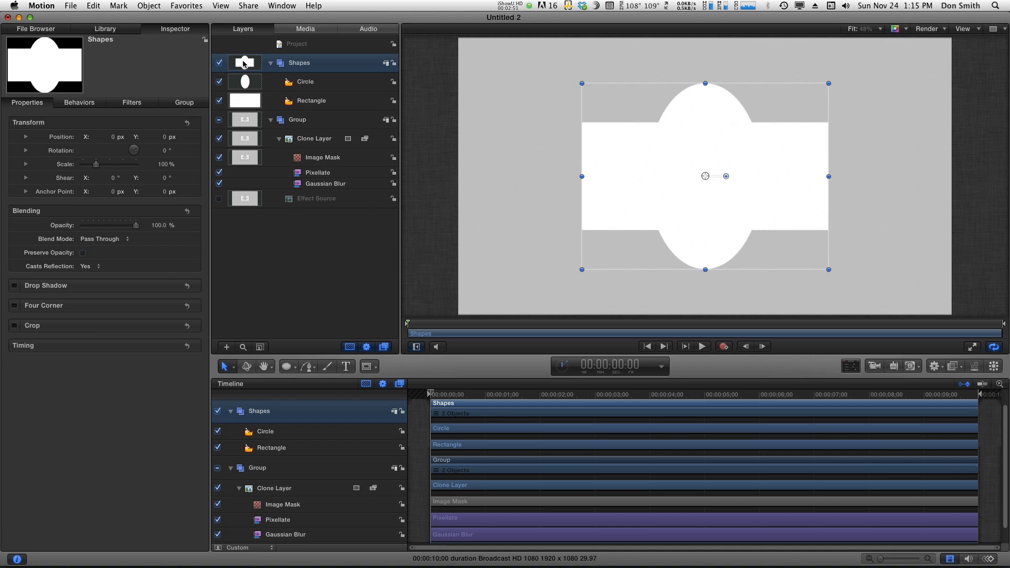
{"action": "left_click", "coordinate": [219, 63]}
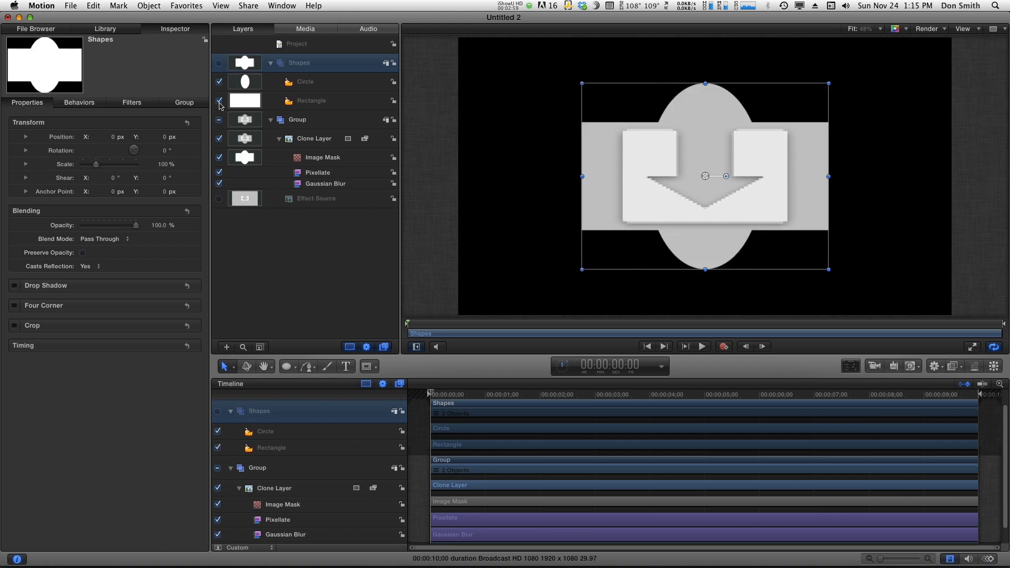
{"action": "left_click", "coordinate": [219, 101]}
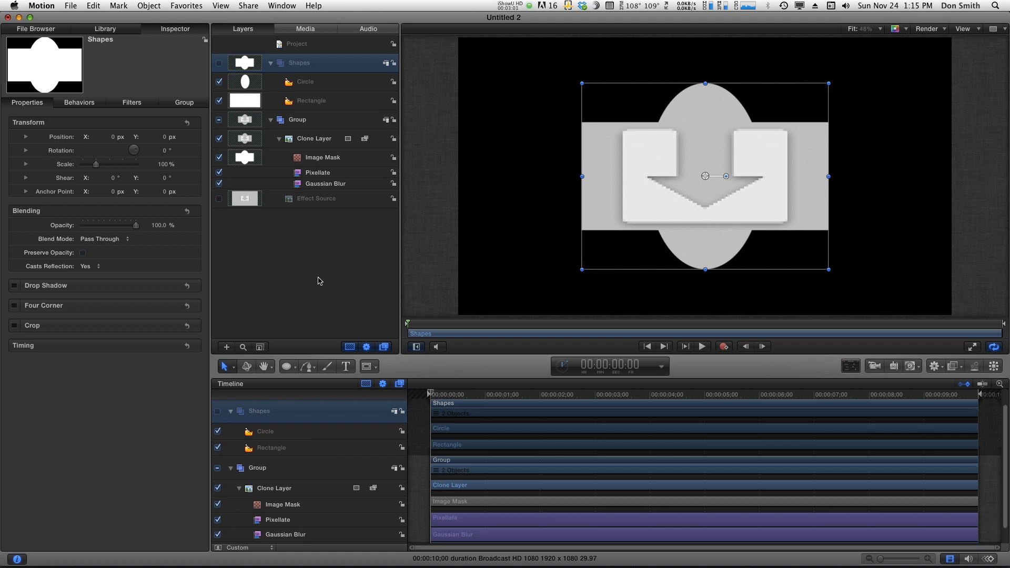
{"action": "mouse_move", "coordinate": [315, 86]}
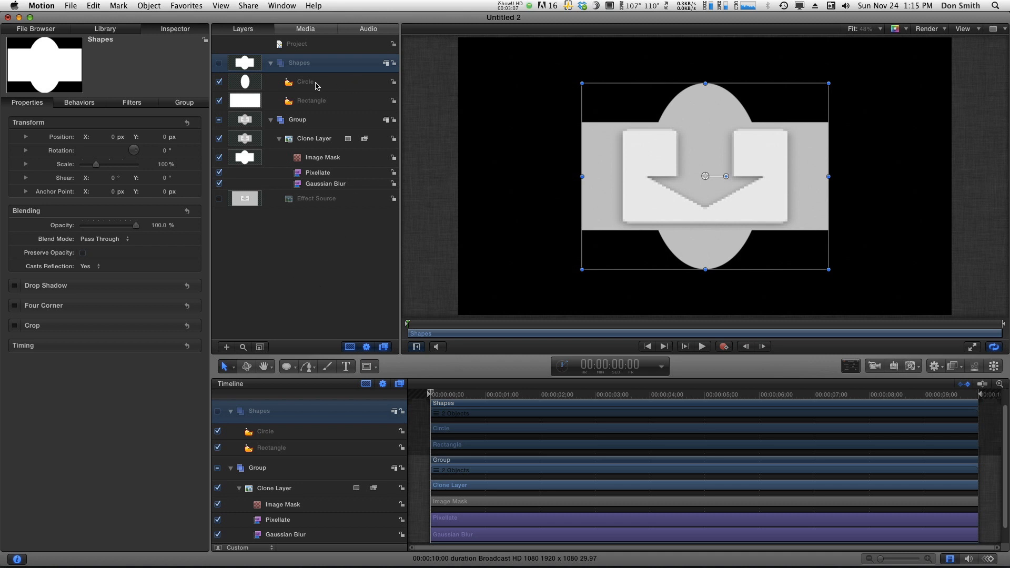
Step: Add a new Rig with a pop-up widget and rename the widget 'Shapes'
{"action": "left_click", "coordinate": [149, 5]}
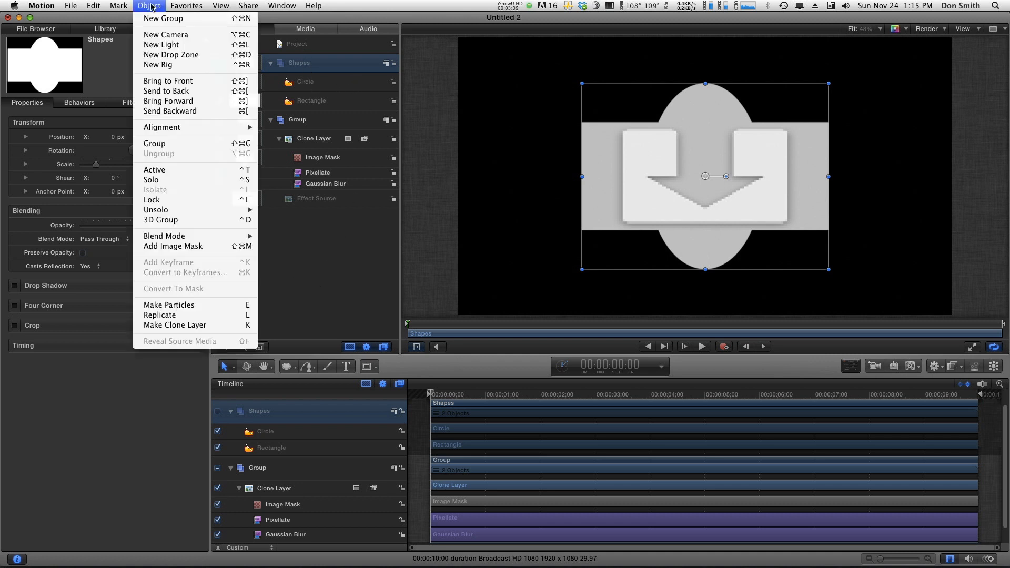
{"action": "left_click", "coordinate": [160, 64]}
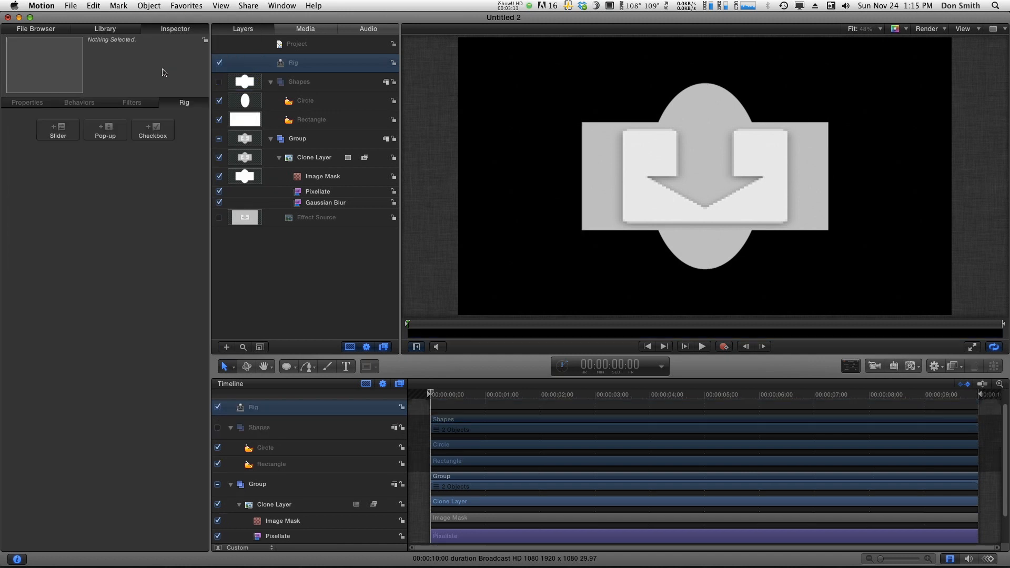
{"action": "left_click", "coordinate": [106, 130]}
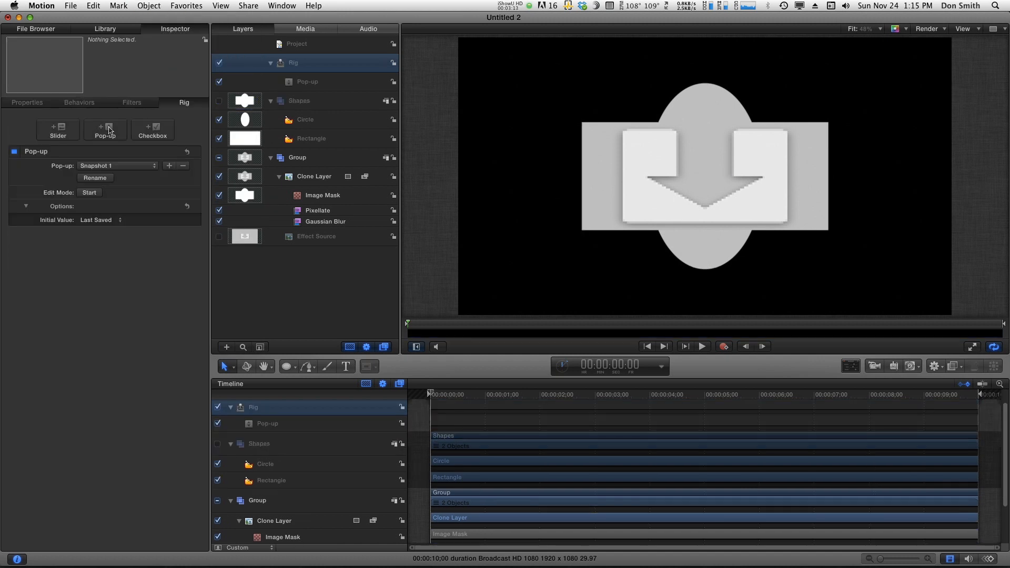
{"action": "mouse_move", "coordinate": [260, 84]}
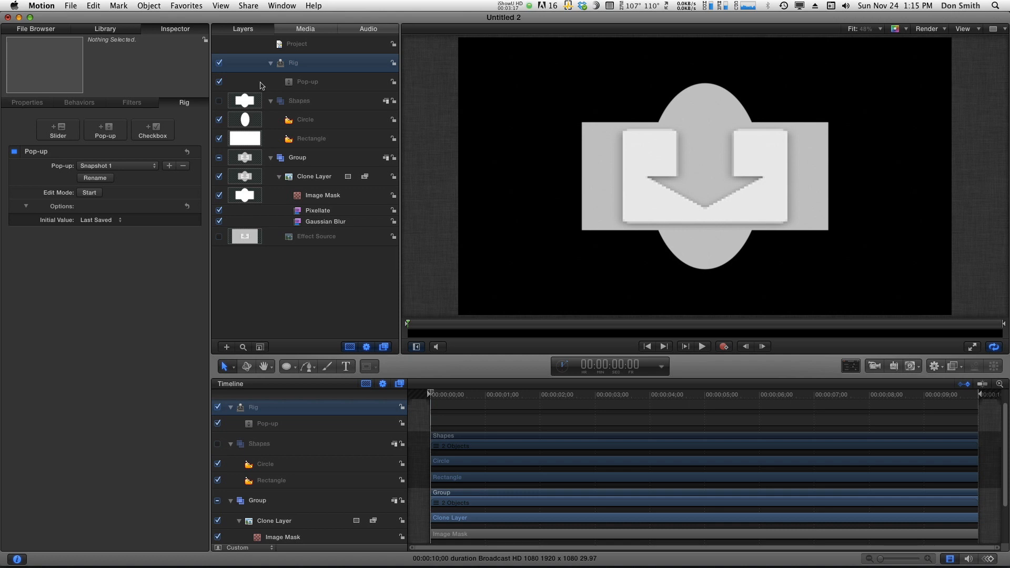
{"action": "double_click", "coordinate": [307, 81]}
{"action": "type", "text": "Shapes"}
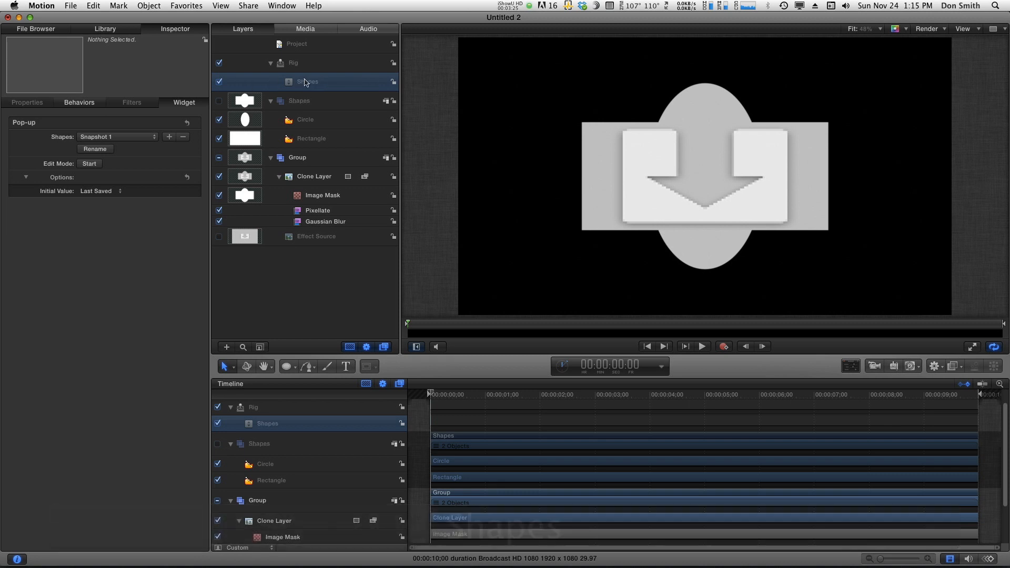
Step: Inspect the Circle shape's settings, then the Rectangle's
{"action": "left_click", "coordinate": [304, 120]}
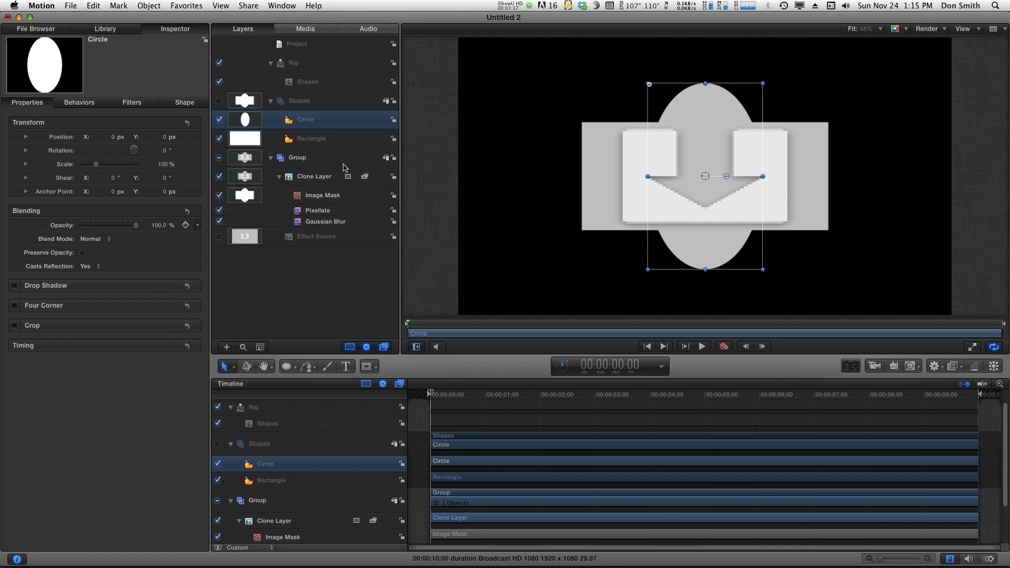
{"action": "left_click", "coordinate": [311, 139]}
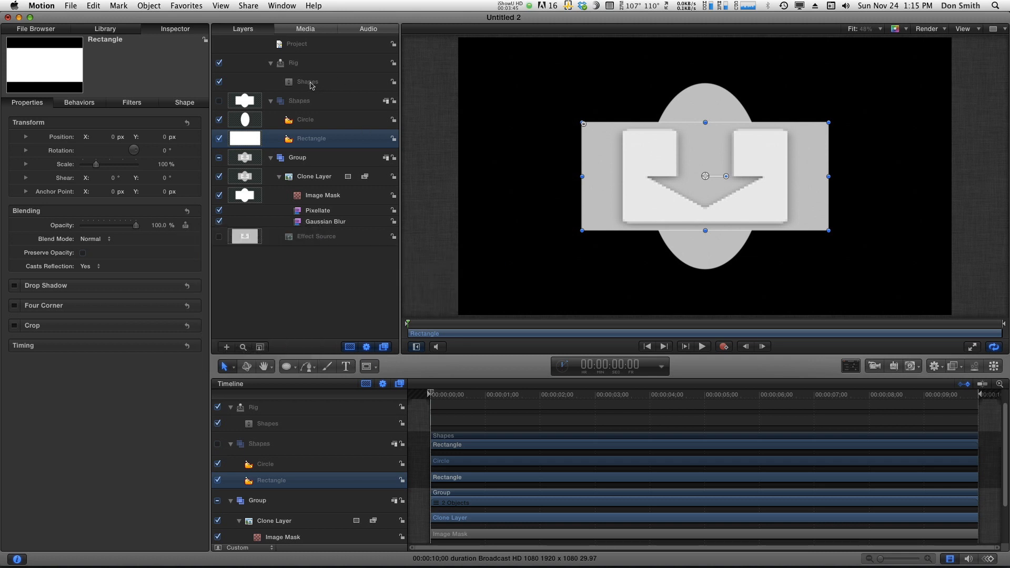
Step: Review the Shapes pop-up's three snapshots and start renaming Snapshot 1
{"action": "left_click", "coordinate": [307, 82]}
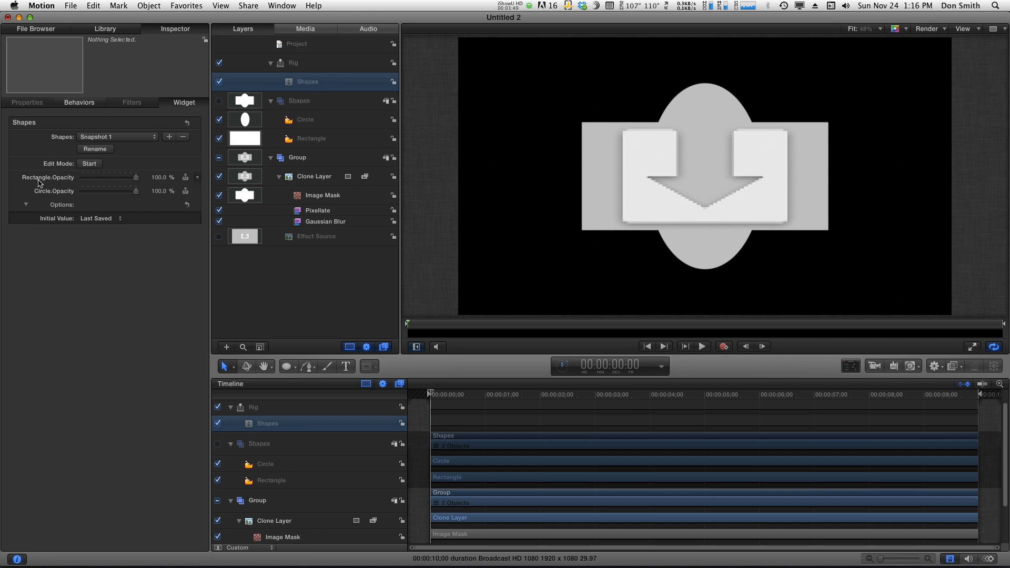
{"action": "mouse_move", "coordinate": [108, 204]}
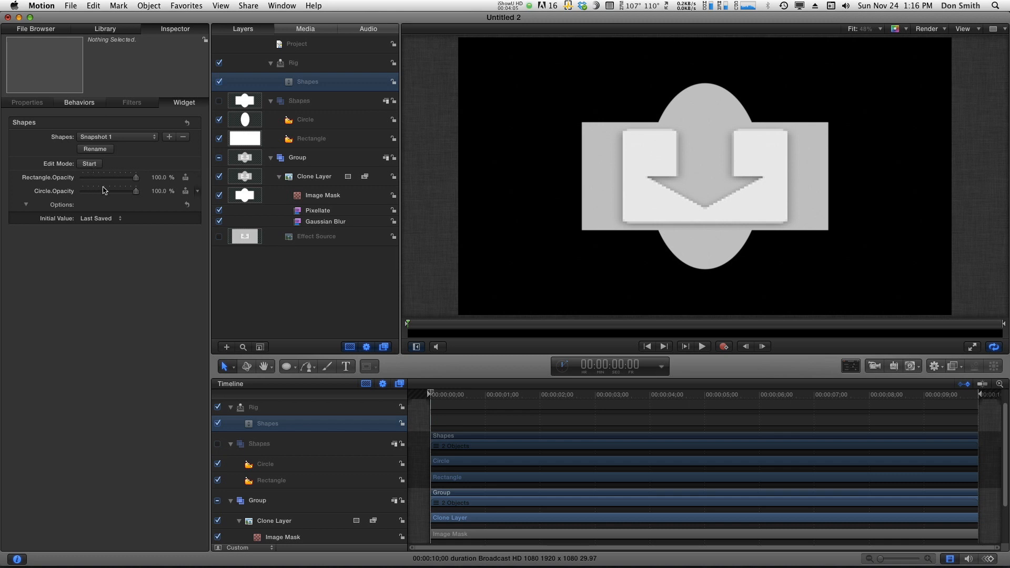
{"action": "left_click", "coordinate": [116, 137]}
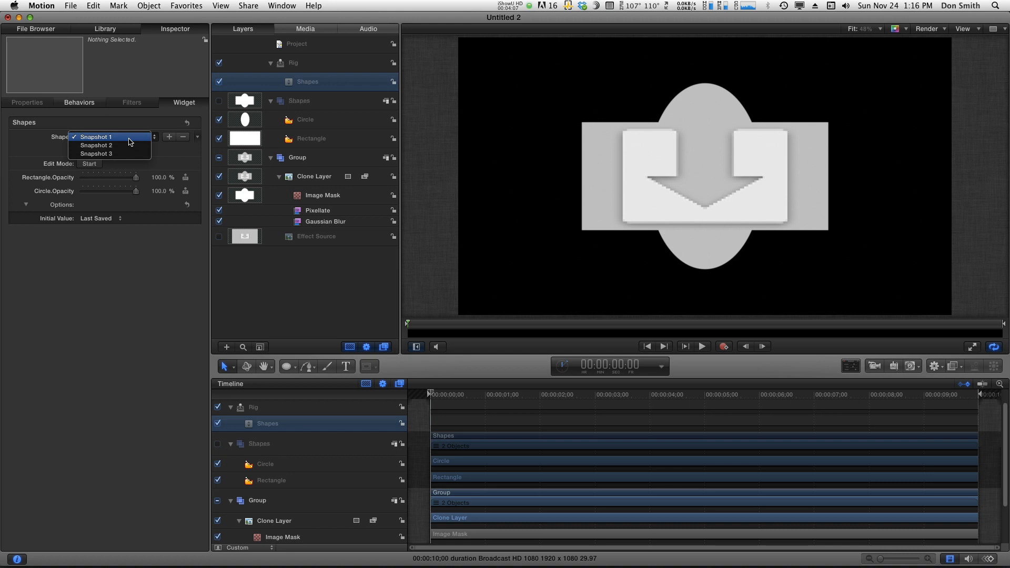
{"action": "left_click", "coordinate": [97, 137]}
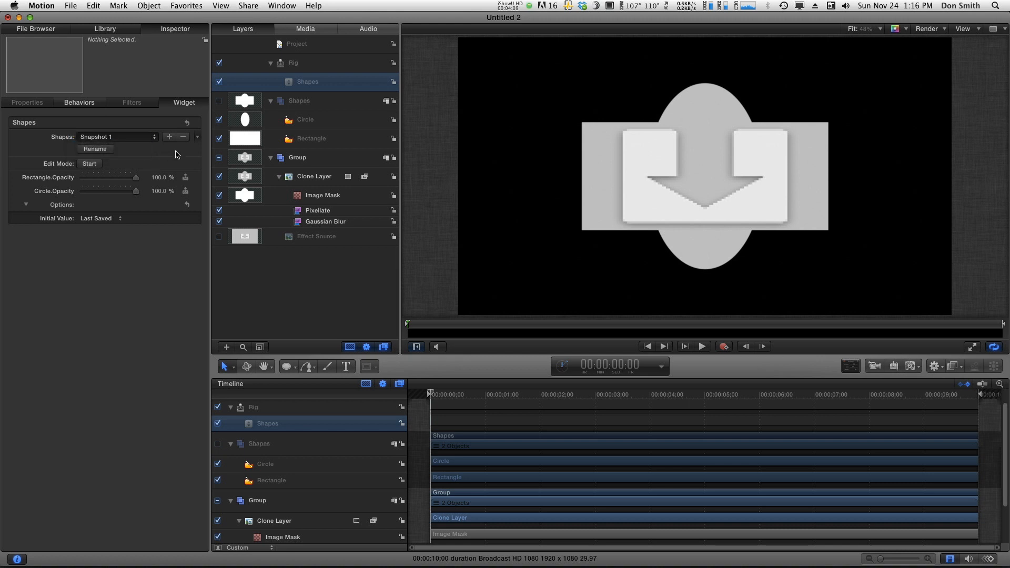
{"action": "left_click", "coordinate": [170, 137]}
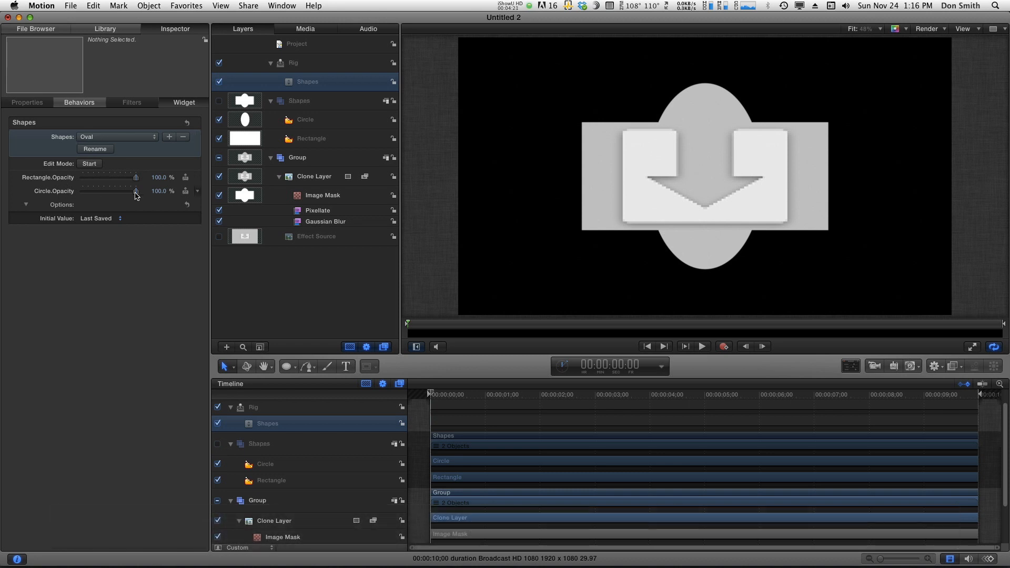
{"action": "mouse_move", "coordinate": [137, 187]}
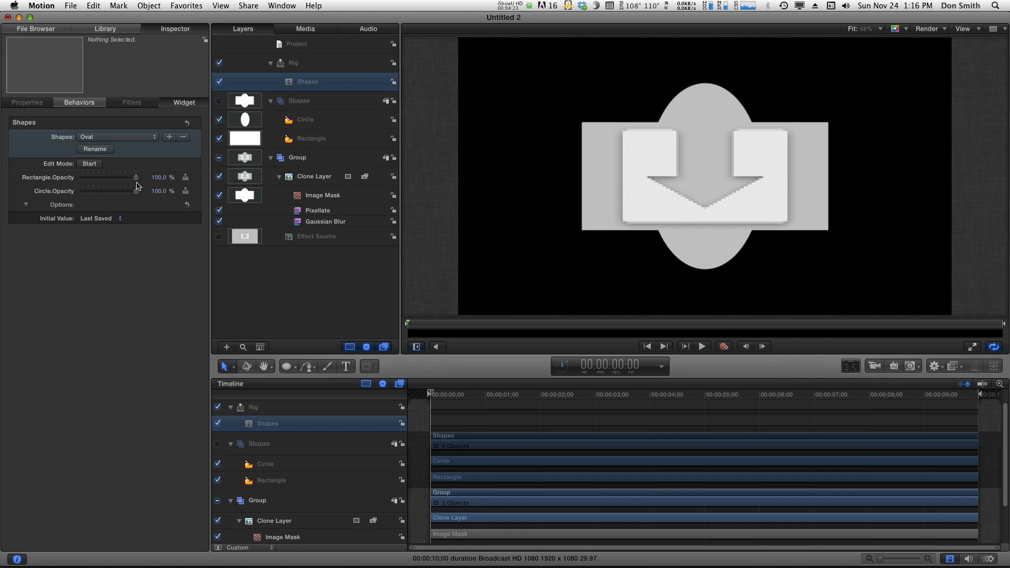
Step: Hide the rectangle in Oval and the circle in the Rectangle snapshot with 0% opacity
{"action": "left_click_drag", "start_coordinate": [135, 176], "coordinate": [82, 176]}
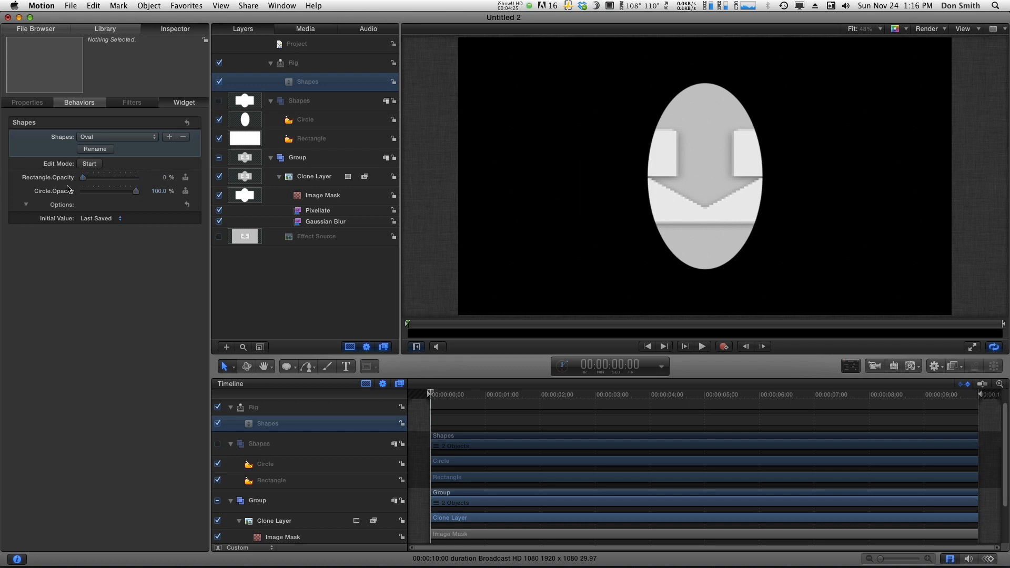
{"action": "left_click", "coordinate": [118, 137]}
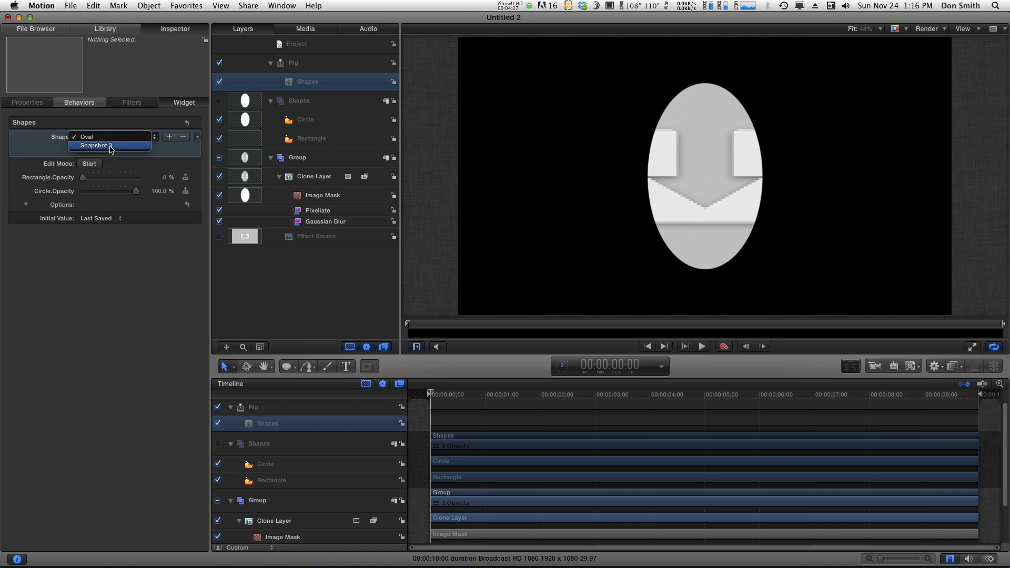
{"action": "left_click", "coordinate": [95, 145]}
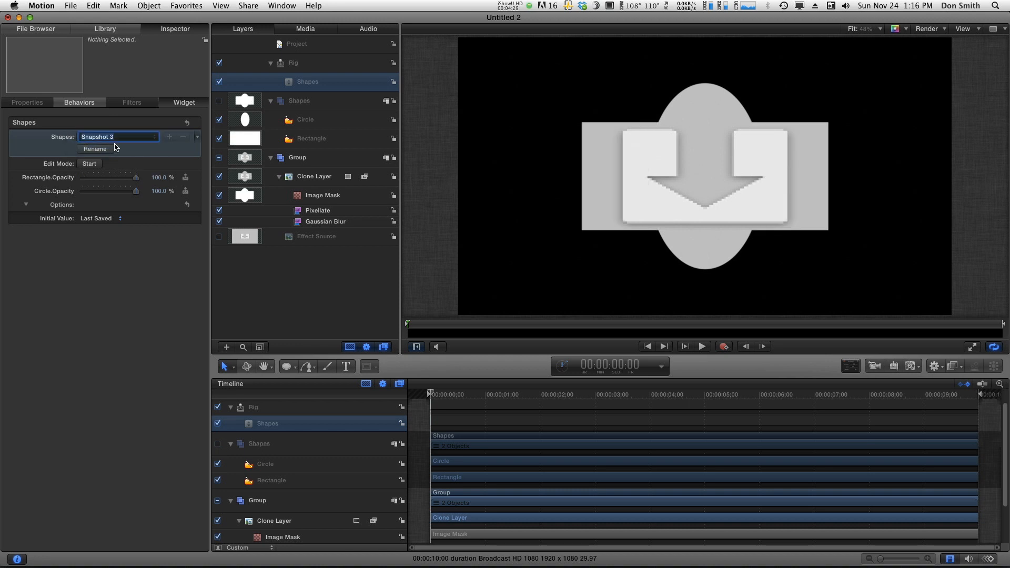
{"action": "type", "text": "Rectangle"}
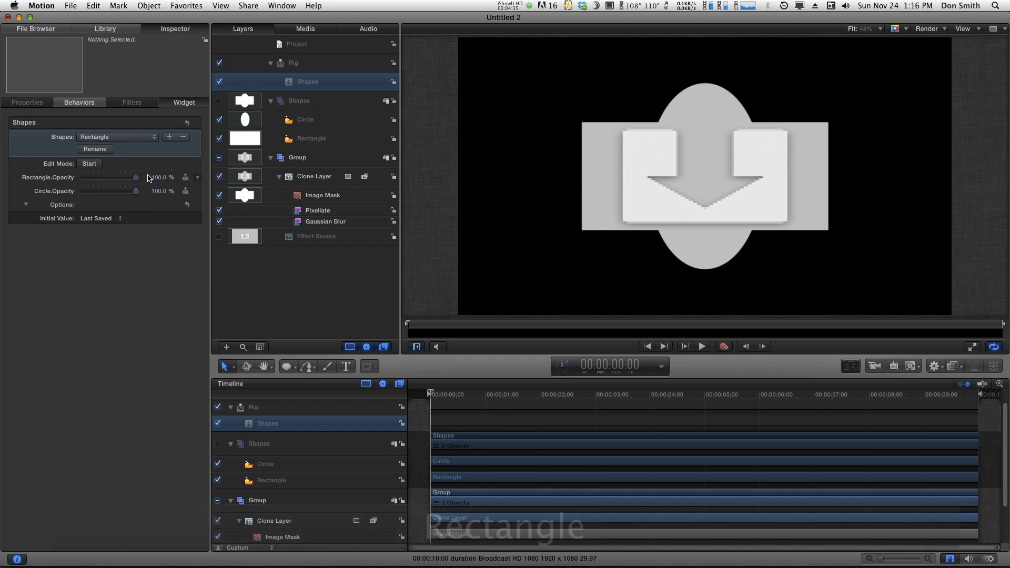
{"action": "left_click_drag", "start_coordinate": [133, 190], "coordinate": [83, 190]}
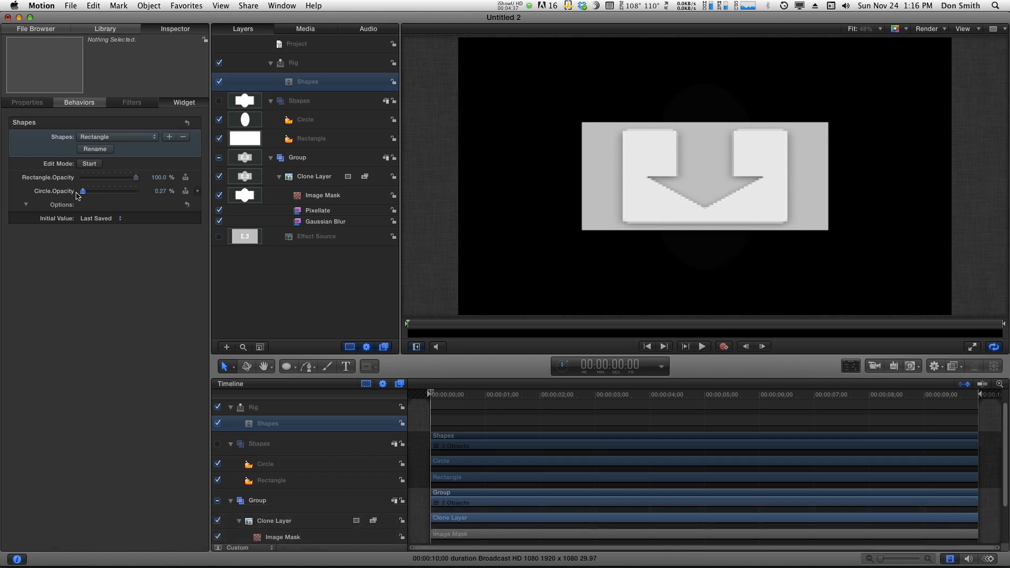
{"action": "left_click_drag", "start_coordinate": [83, 190], "coordinate": [81, 191]}
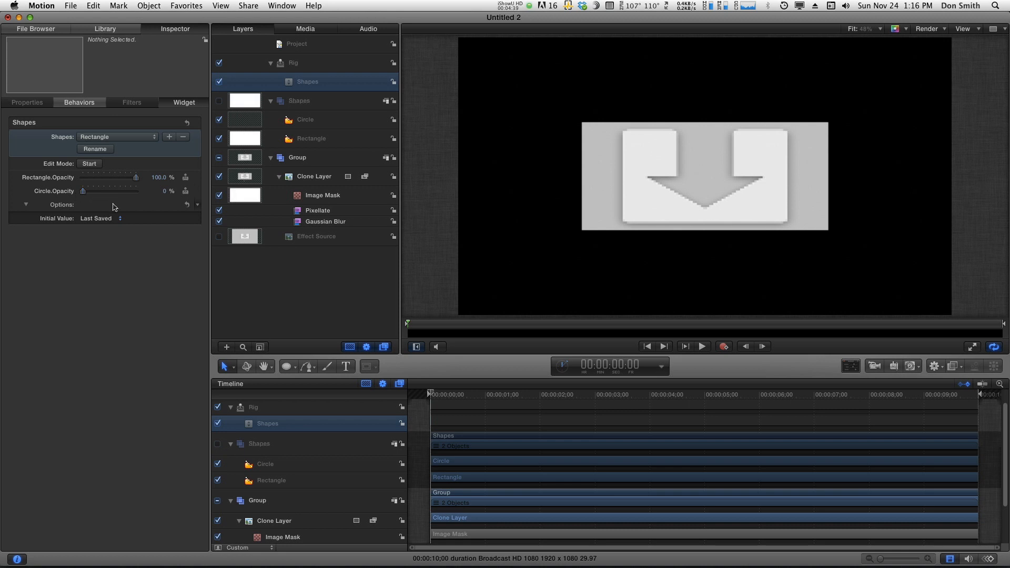
Step: Preview the Oval and Rectangle options in the Shapes pop-up
{"action": "left_click", "coordinate": [116, 137]}
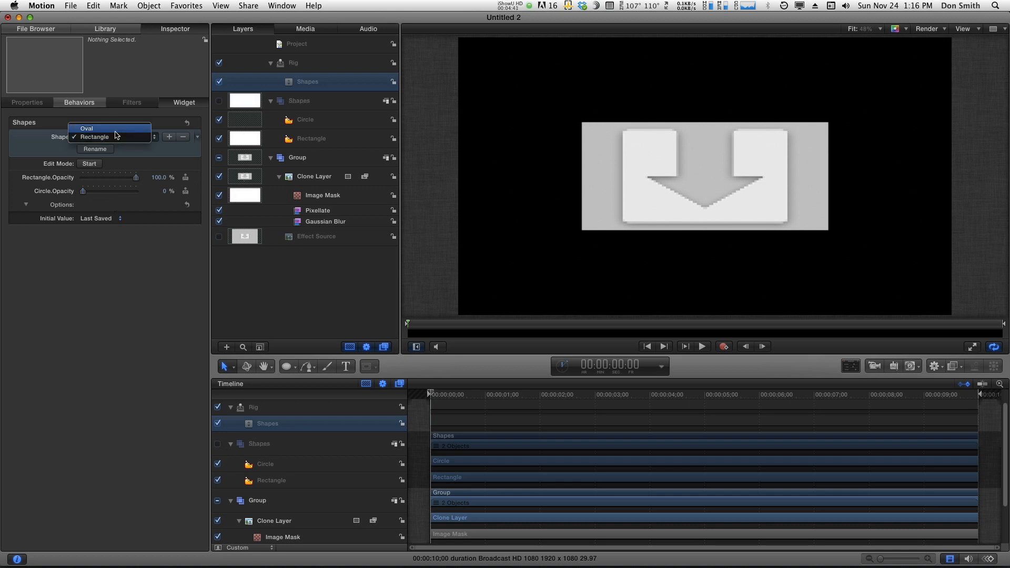
{"action": "left_click", "coordinate": [86, 129]}
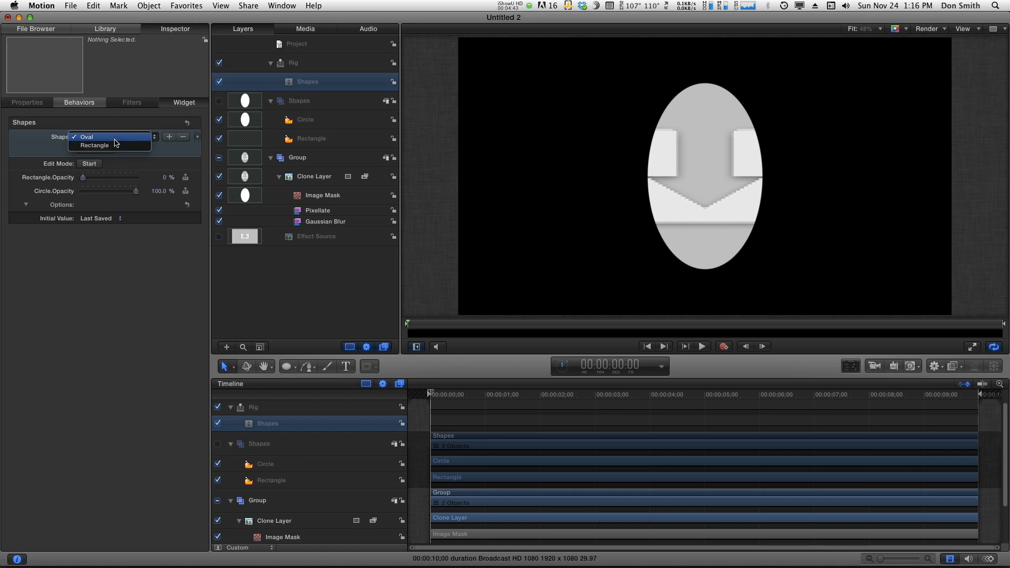
{"action": "left_click", "coordinate": [94, 144]}
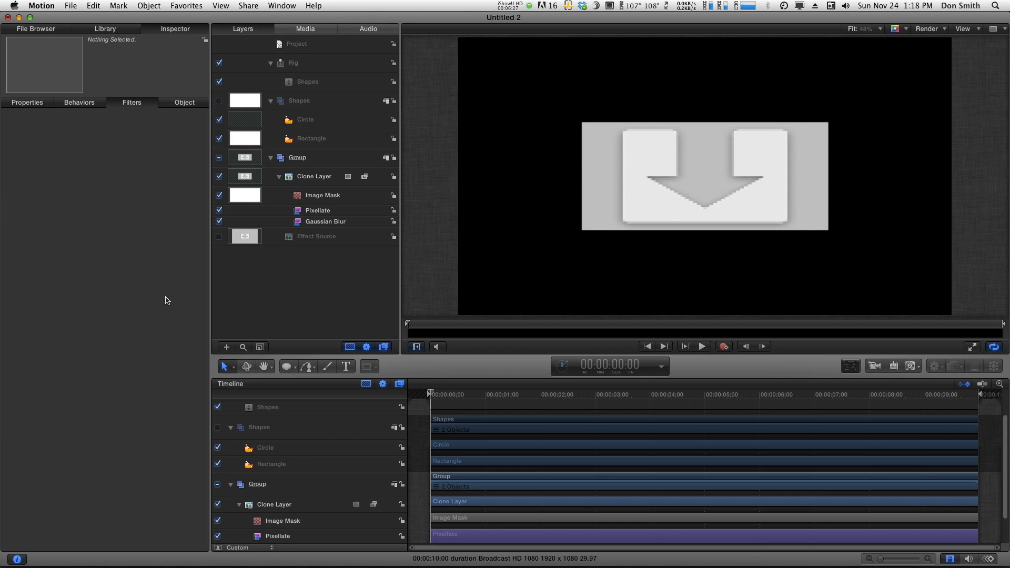
Step: Add a second pop-up widget to the Rig and rename it Blur type
{"action": "left_click", "coordinate": [317, 210]}
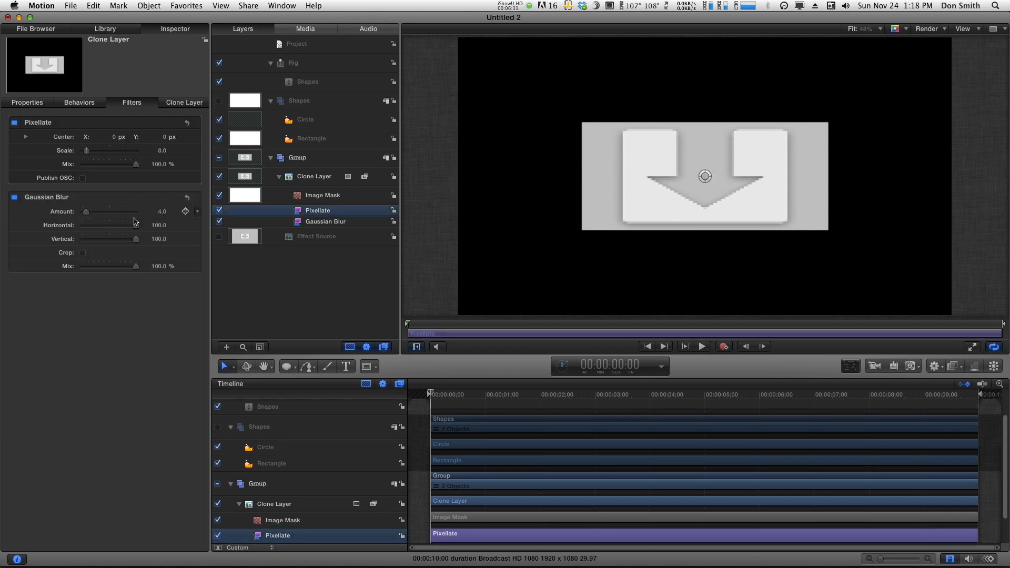
{"action": "left_click", "coordinate": [293, 62]}
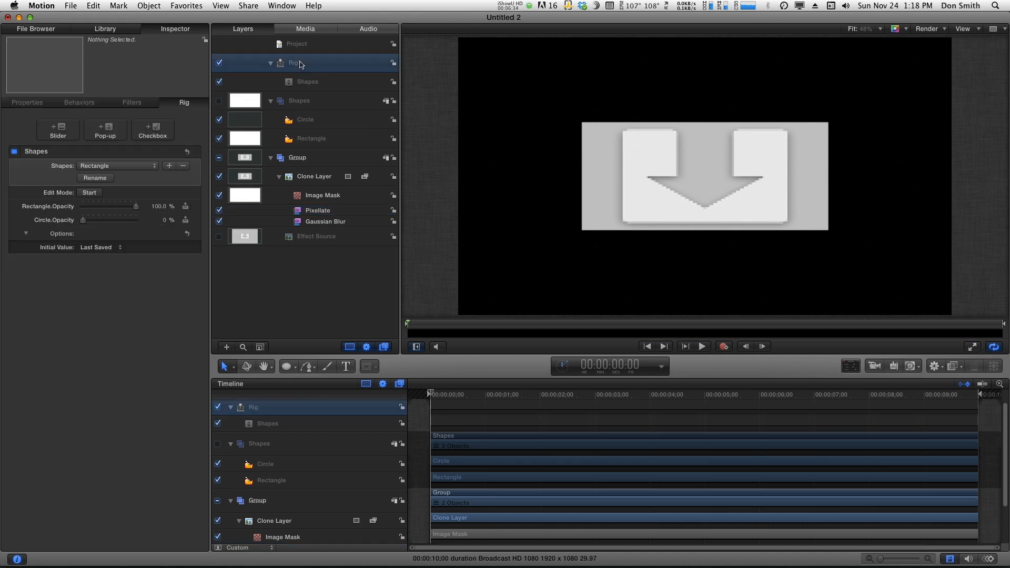
{"action": "left_click", "coordinate": [105, 130]}
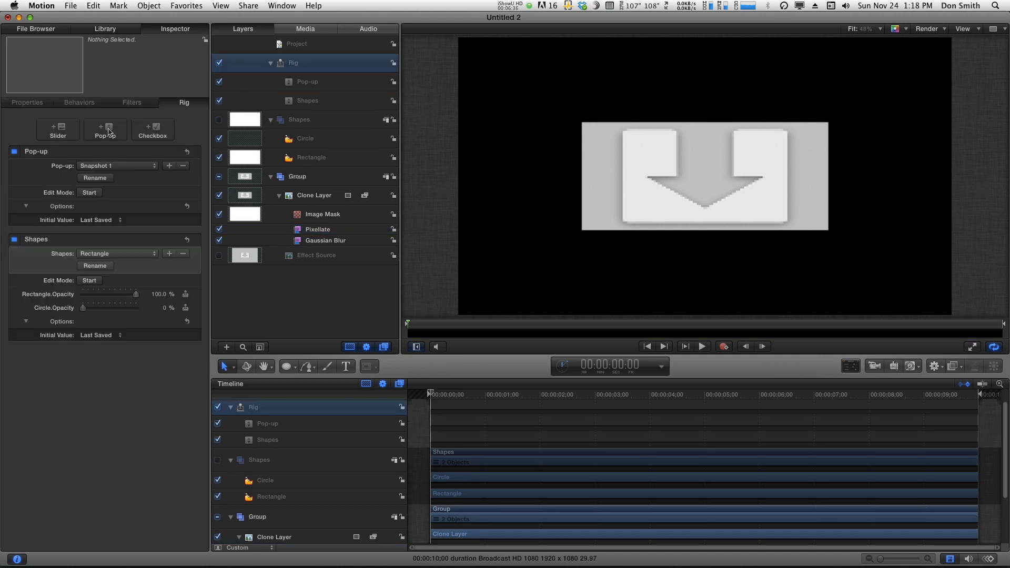
{"action": "double_click", "coordinate": [307, 81]}
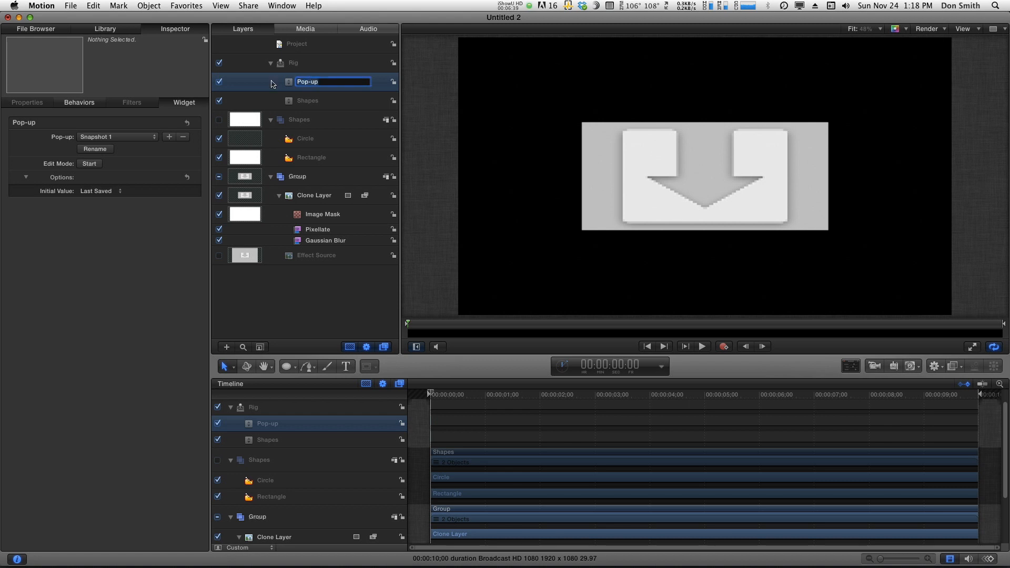
{"action": "type", "text": "Blur type"}
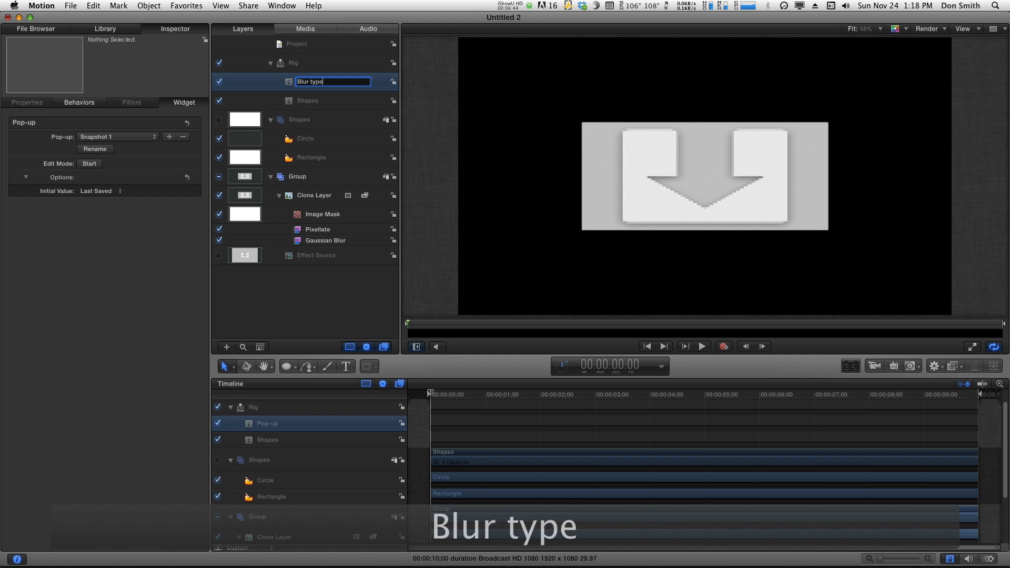
{"action": "key", "text": "Return"}
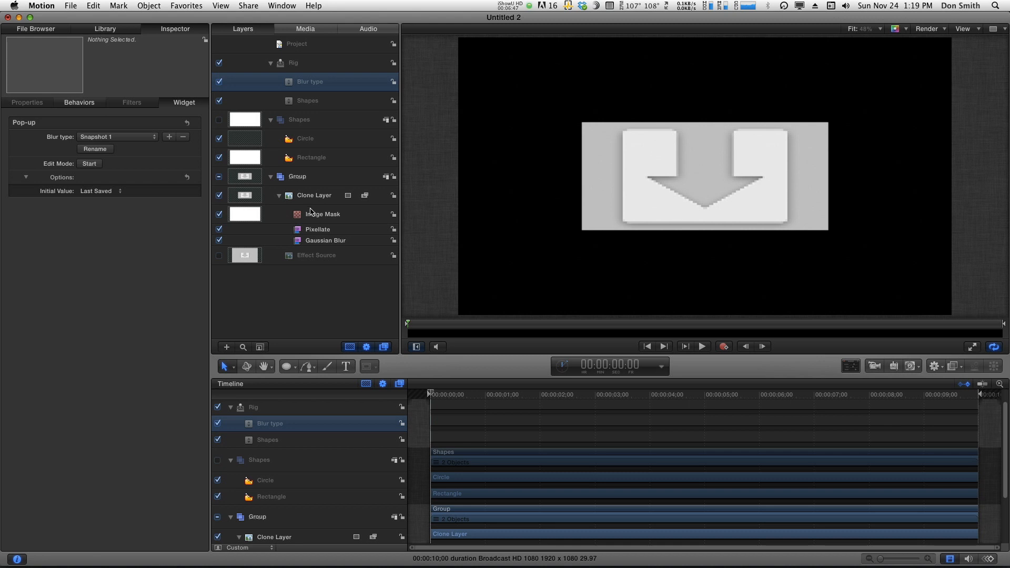
Step: Add the clone layer's Pixellate Mix to the Blur type pop-up via Add To Rig
{"action": "left_click", "coordinate": [318, 229]}
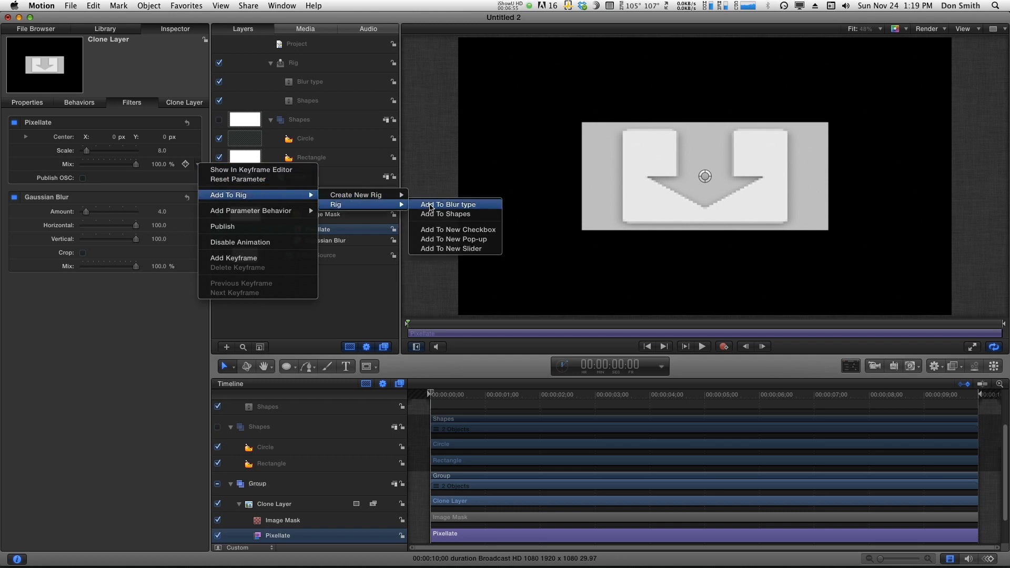
{"action": "left_click", "coordinate": [447, 205]}
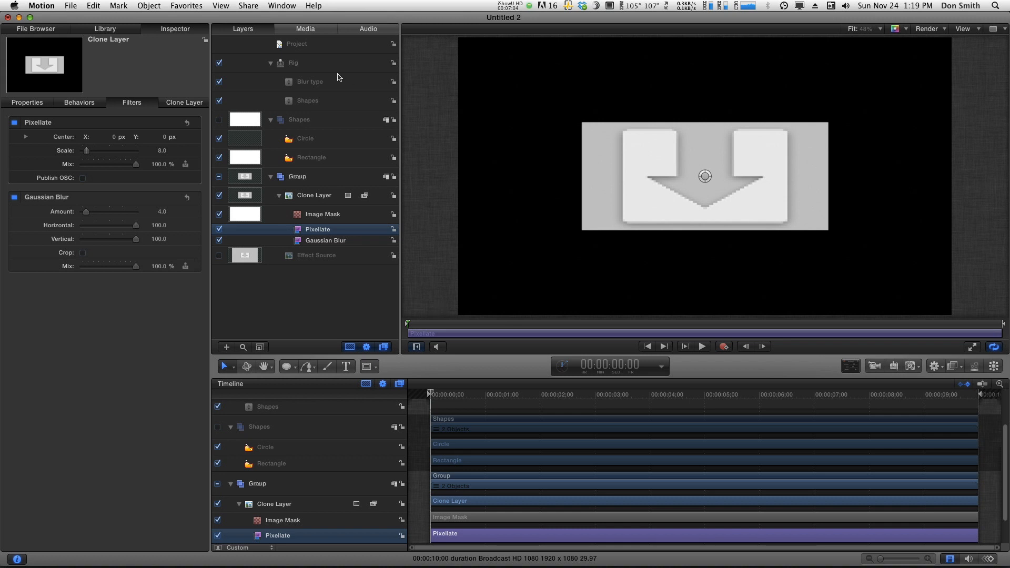
Step: Add a snapshot to Blur type and set Pixellate mix to 0 for Blur
{"action": "left_click", "coordinate": [310, 81]}
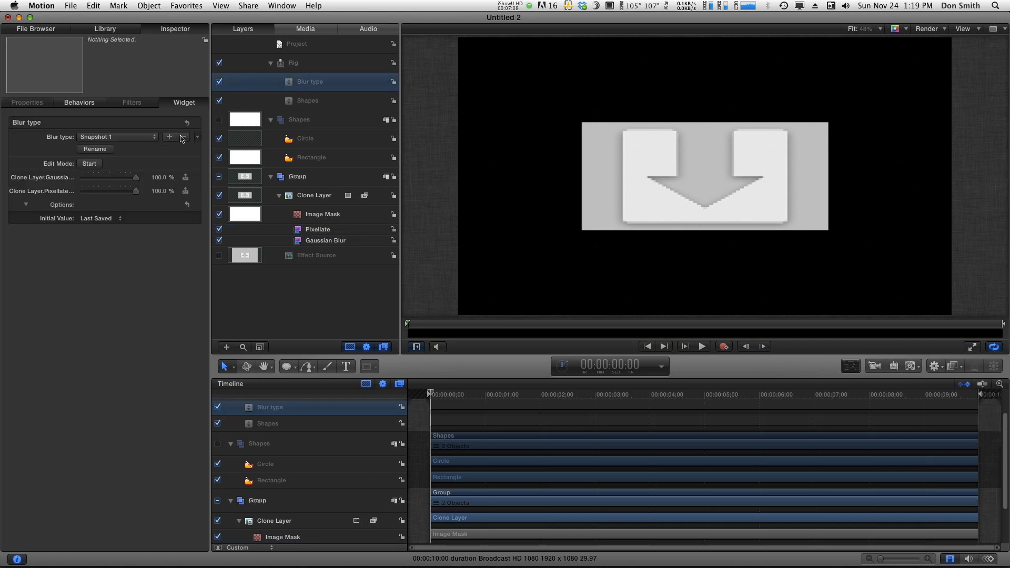
{"action": "left_click", "coordinate": [169, 136]}
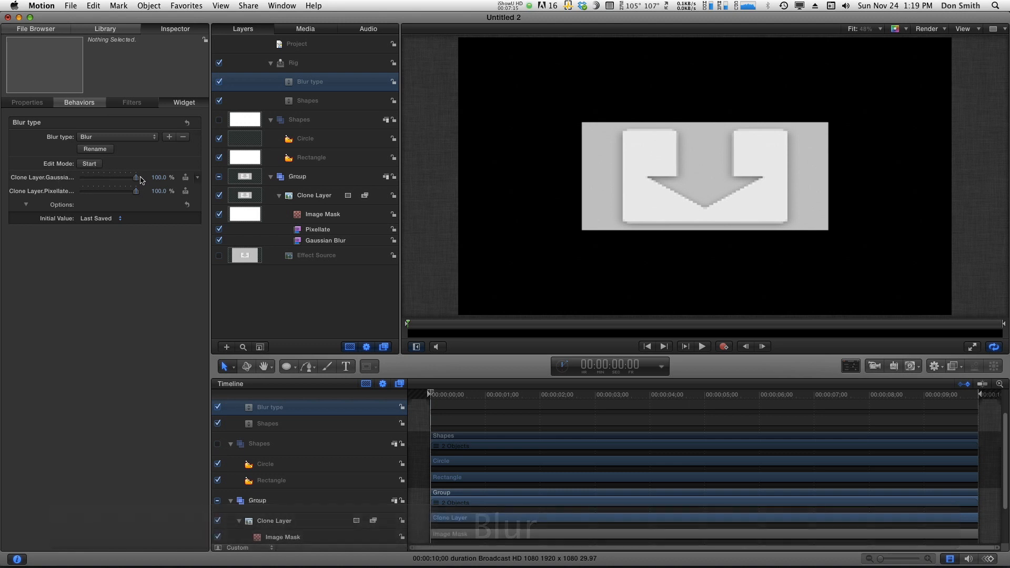
{"action": "left_click_drag", "start_coordinate": [136, 191], "coordinate": [129, 191]}
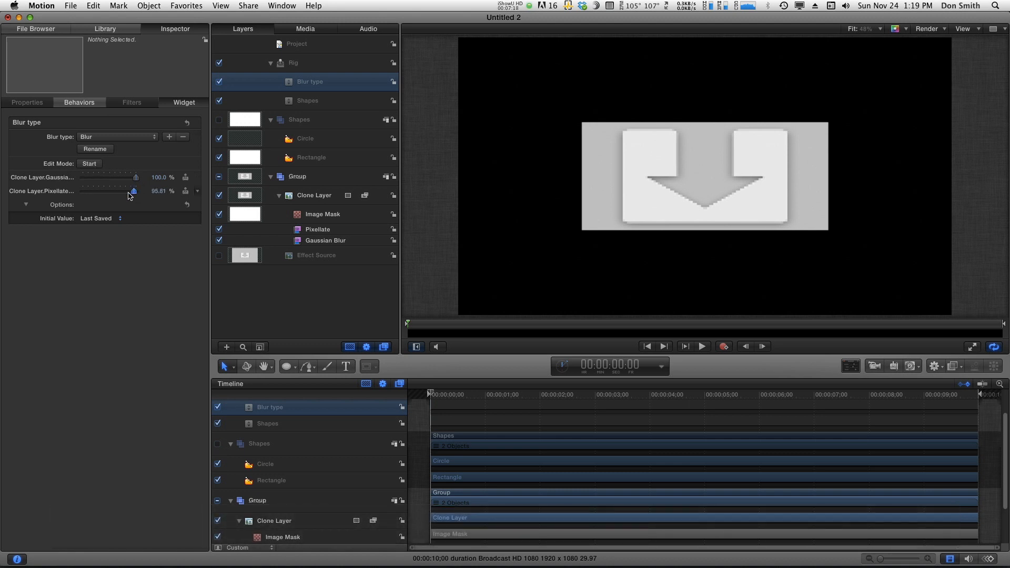
Step: Rename the third snapshot Pixellate, disable Gaussian Blur in it, and compare with Blur
{"action": "left_click", "coordinate": [116, 136]}
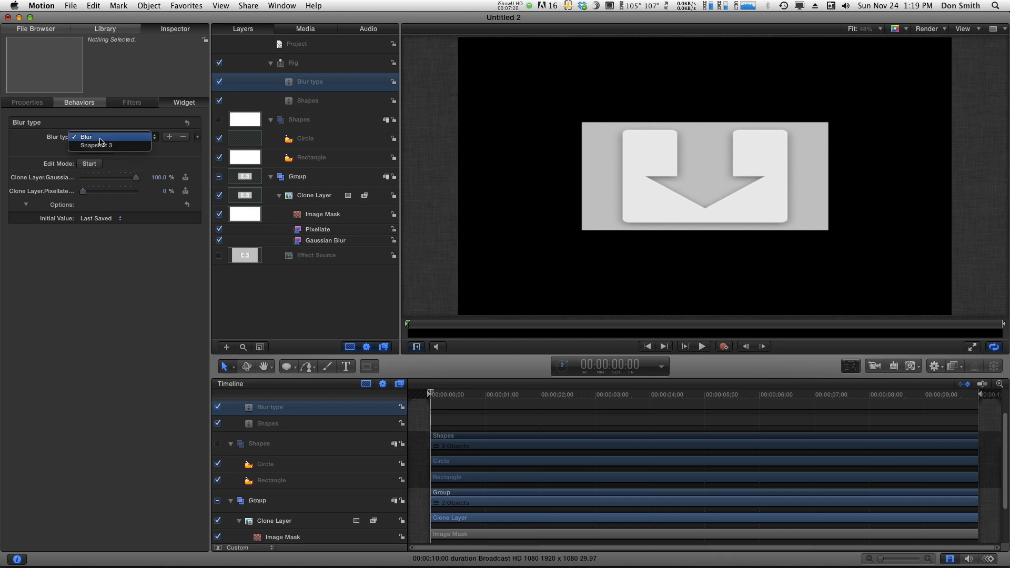
{"action": "left_click", "coordinate": [96, 144]}
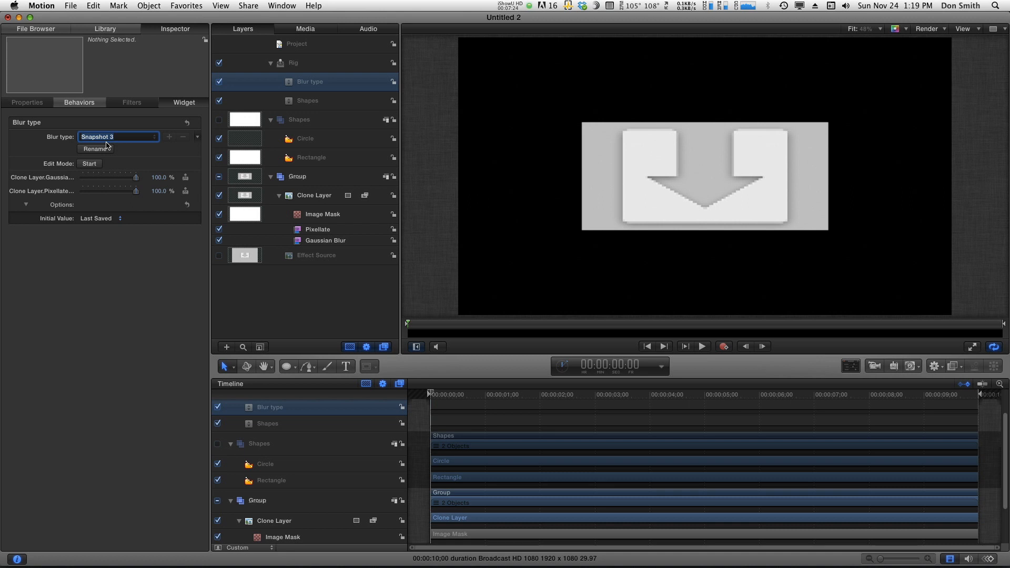
{"action": "type", "text": "Pixellate"}
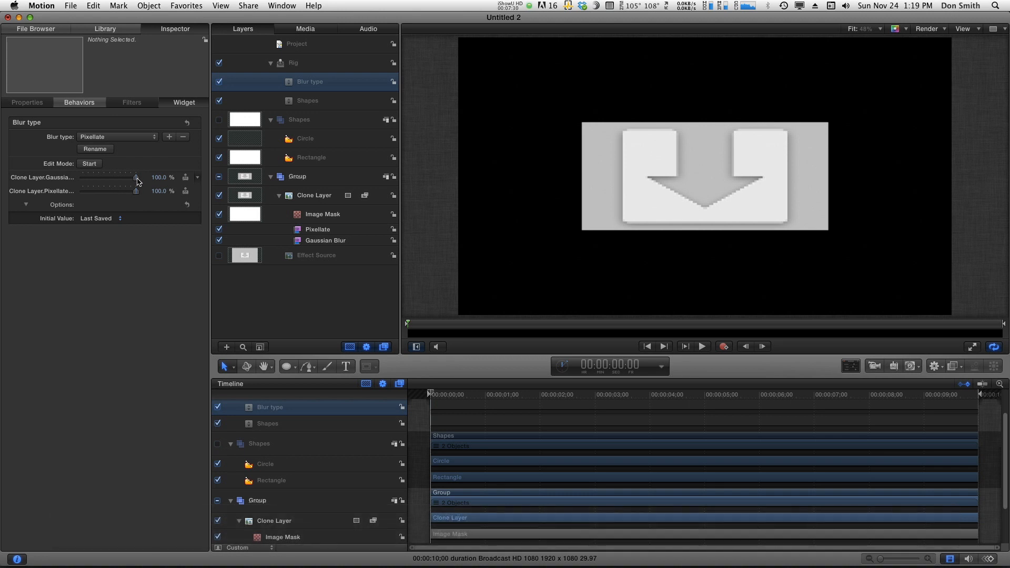
{"action": "left_click", "coordinate": [117, 137]}
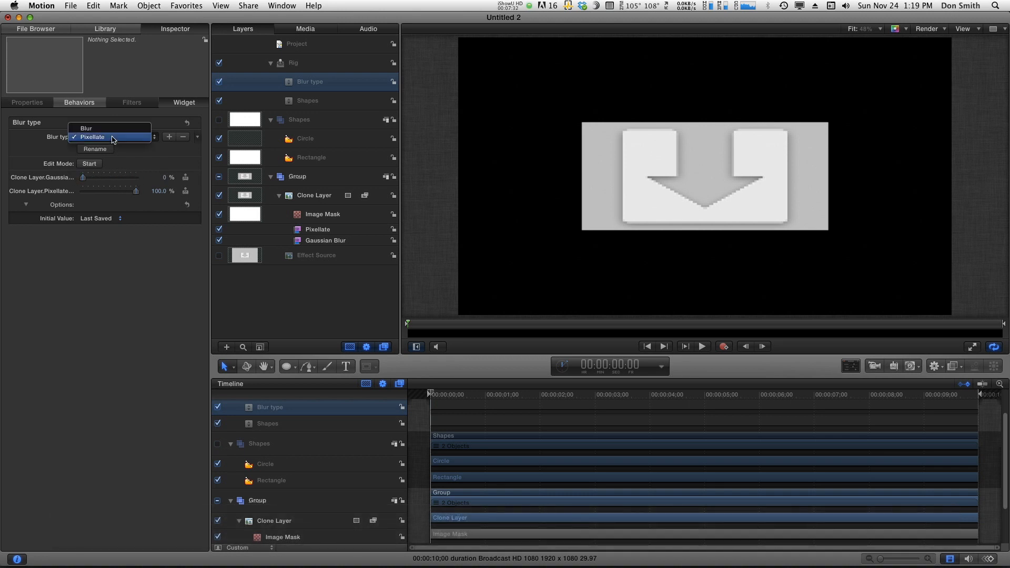
{"action": "left_click", "coordinate": [86, 128]}
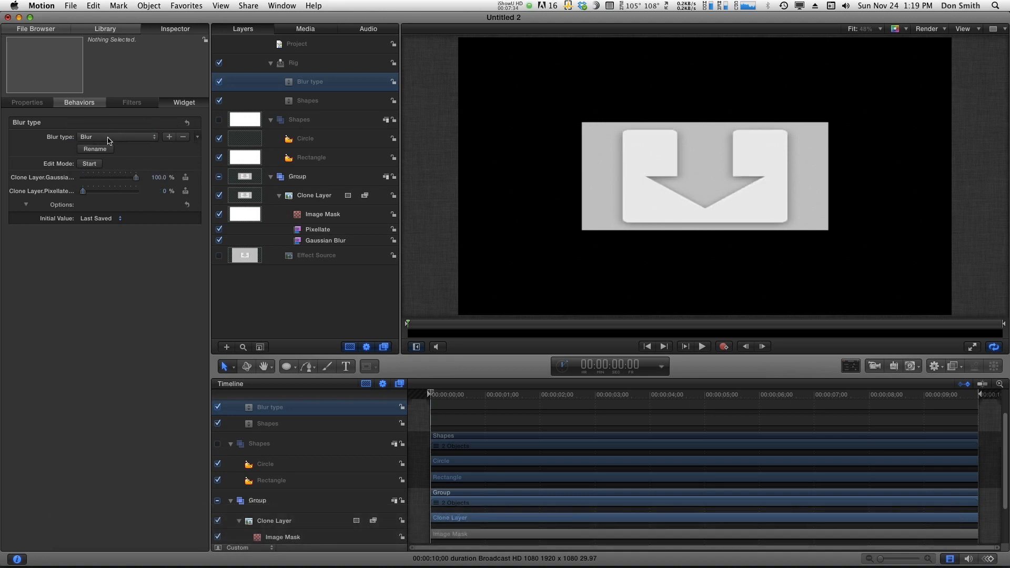
{"action": "left_click", "coordinate": [117, 137]}
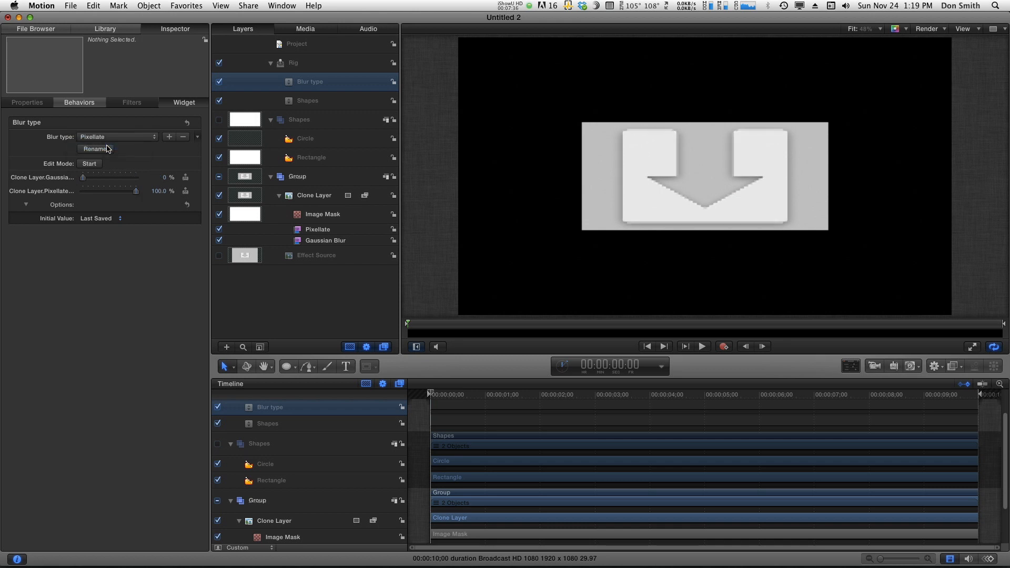
{"action": "left_click", "coordinate": [294, 63]}
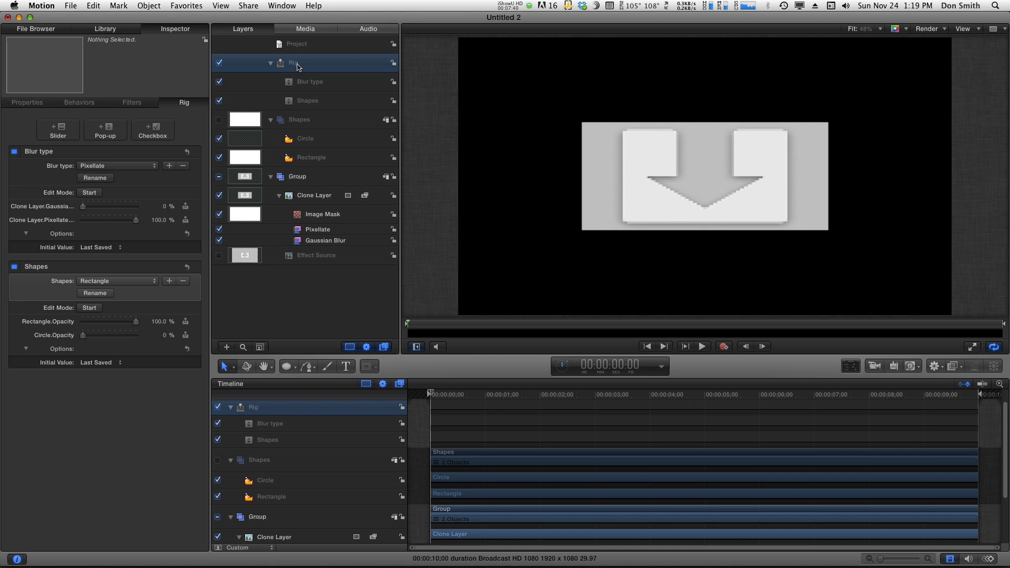
{"action": "mouse_move", "coordinate": [280, 70]}
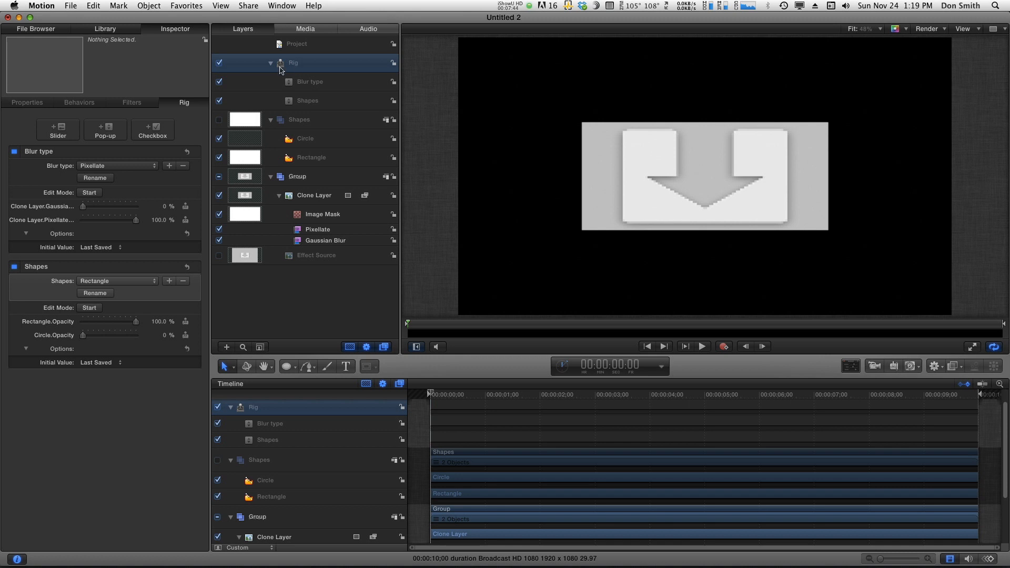
Step: Add a slider widget to the Rig and rename it Blur Amount
{"action": "left_click", "coordinate": [58, 130]}
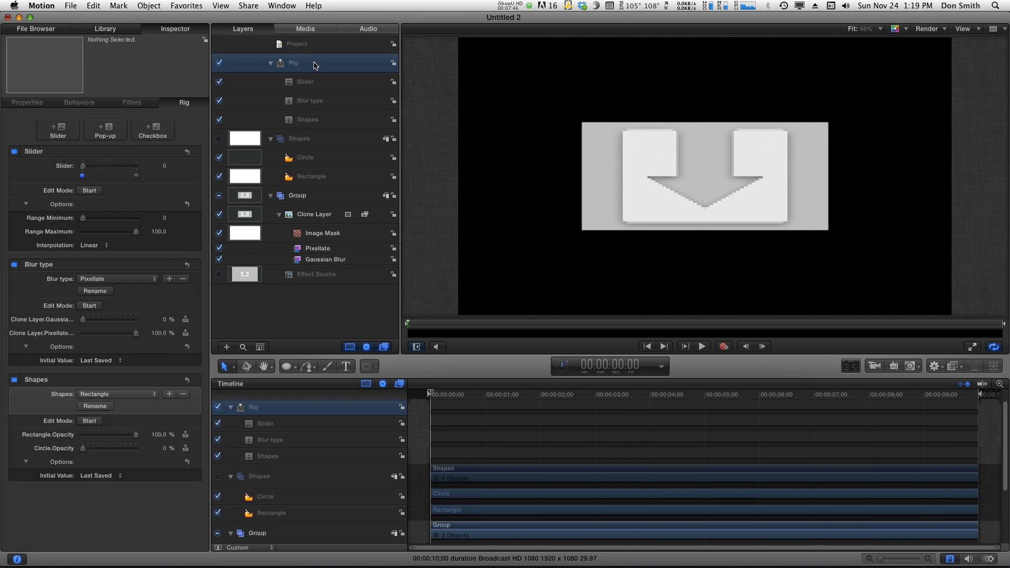
{"action": "double_click", "coordinate": [305, 81]}
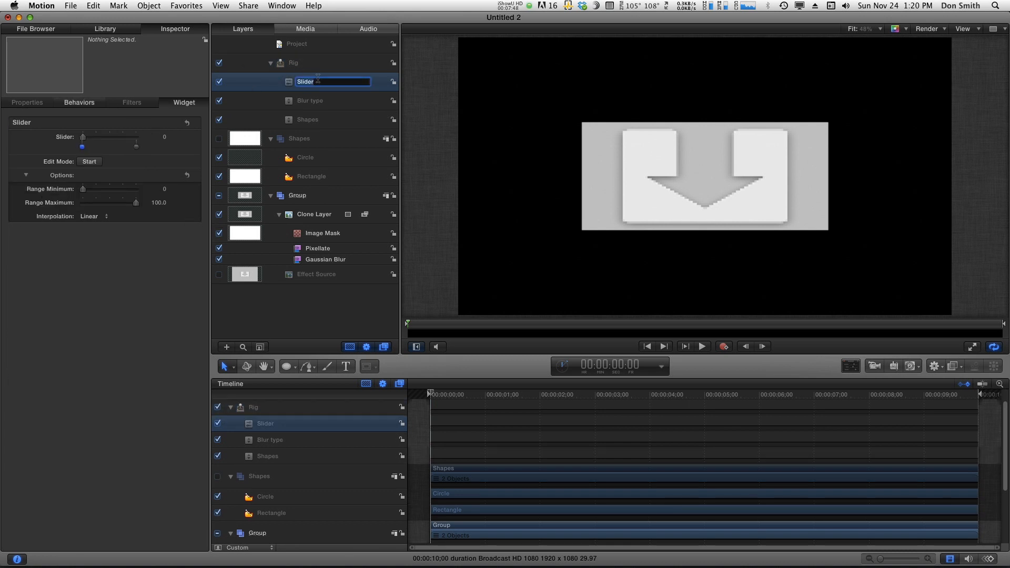
{"action": "type", "text": "Blur Amount"}
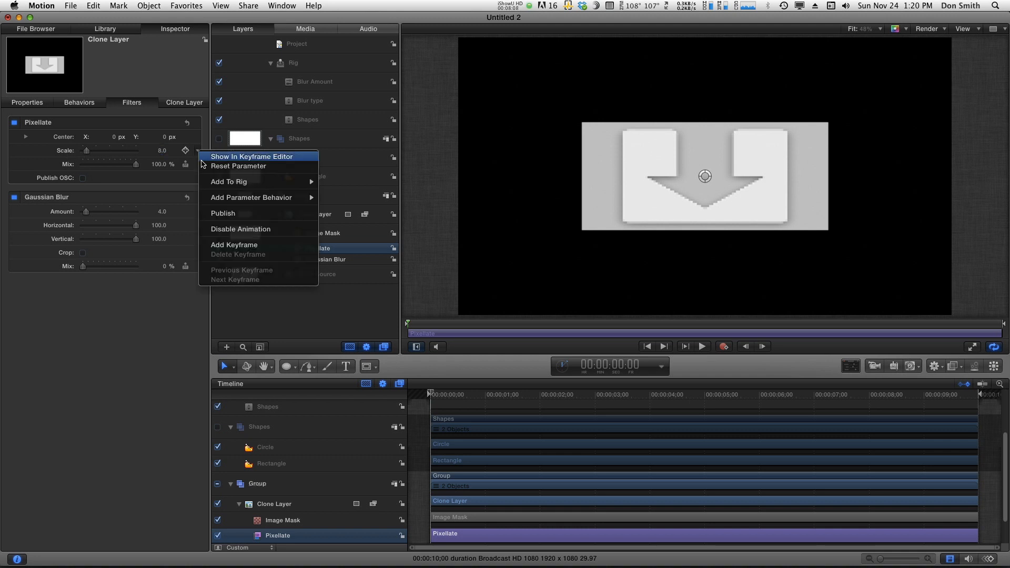
{"action": "mouse_move", "coordinate": [229, 181]}
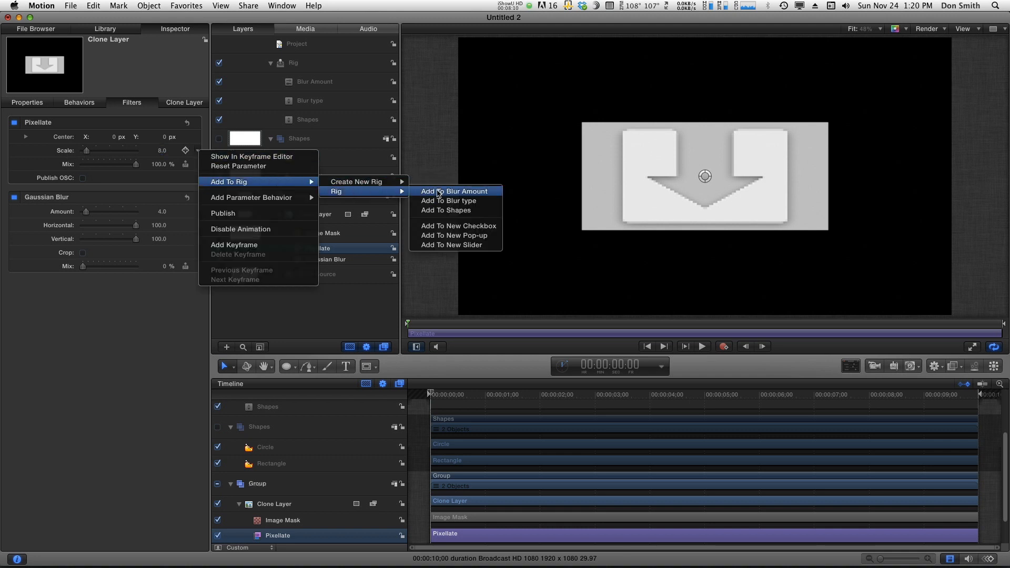
Step: Add Pixellate Scale and Gaussian Blur Amount to the Blur Amount slider
{"action": "left_click", "coordinate": [455, 191]}
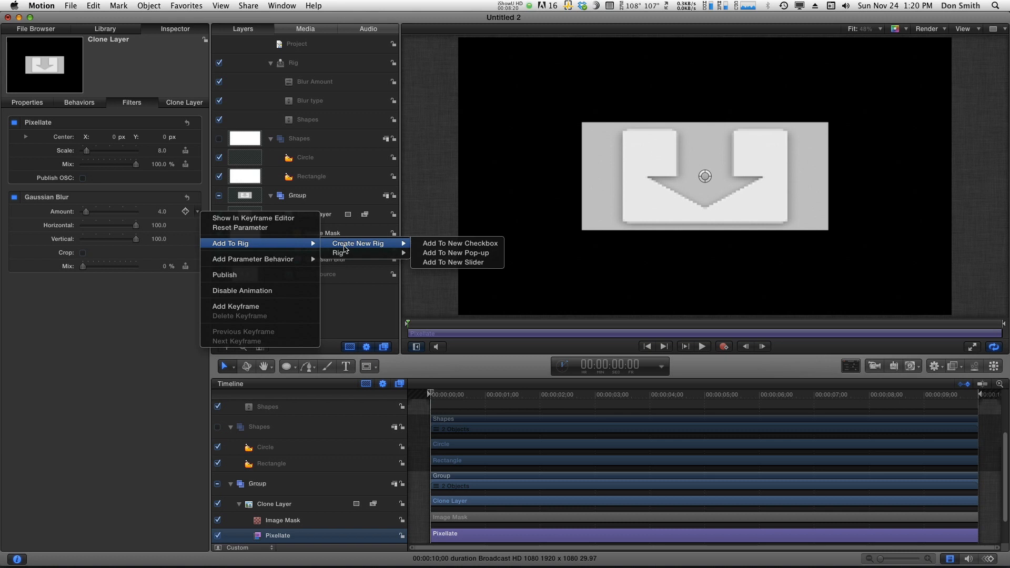
{"action": "mouse_move", "coordinate": [338, 253]}
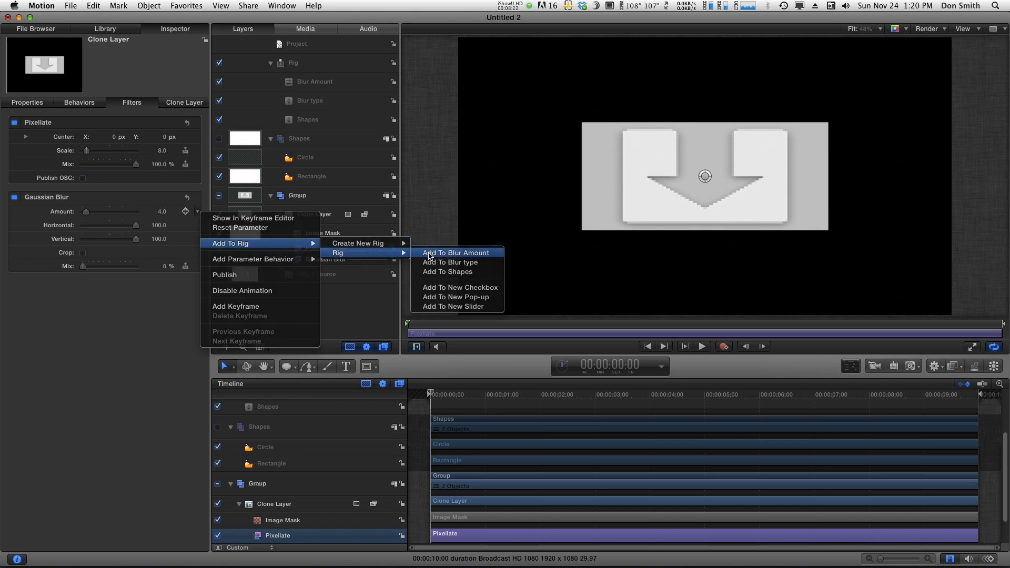
{"action": "left_click", "coordinate": [456, 252]}
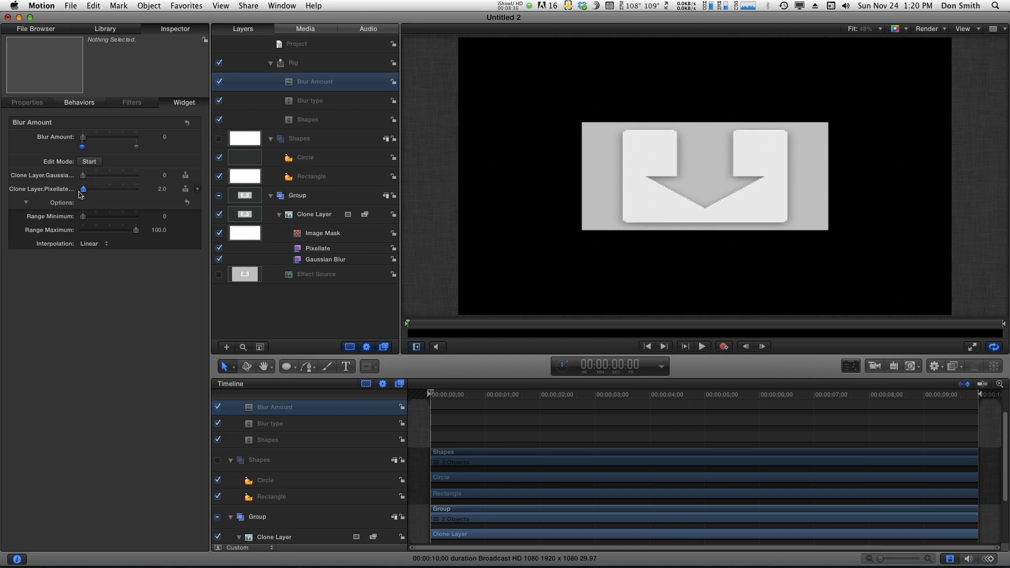
Step: Map Blur Amount to Gaussian Blur 0–64 and Pixellate scale 1–47, then test it
{"action": "left_click_drag", "start_coordinate": [82, 145], "coordinate": [135, 146]}
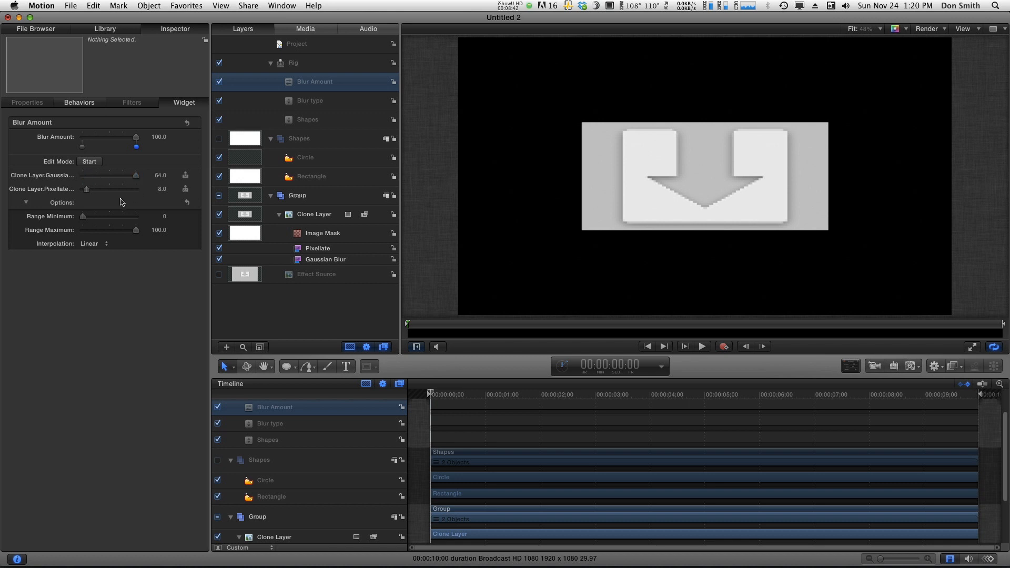
{"action": "left_click_drag", "start_coordinate": [87, 189], "coordinate": [107, 189]}
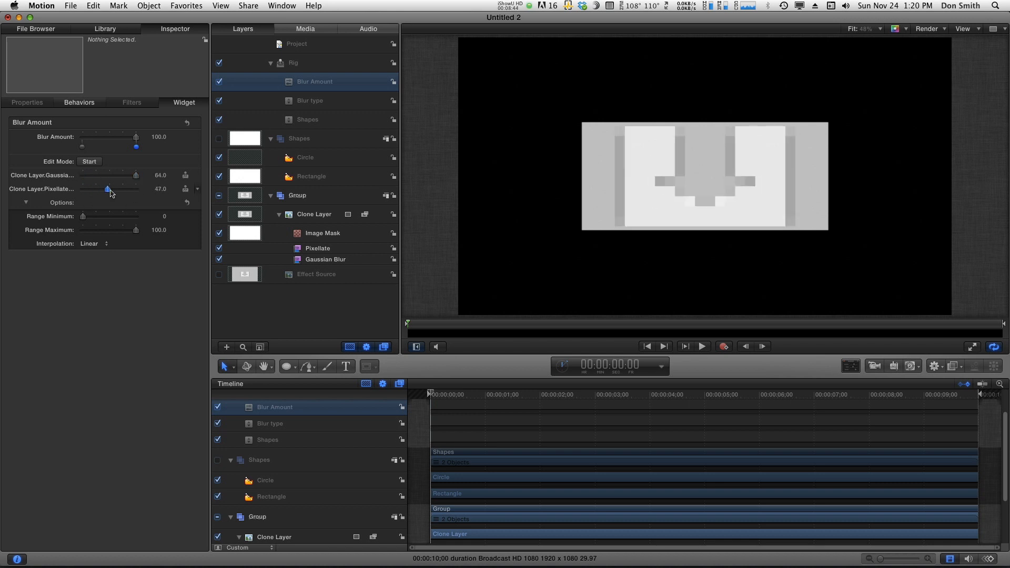
{"action": "left_click_drag", "start_coordinate": [106, 189], "coordinate": [111, 189]}
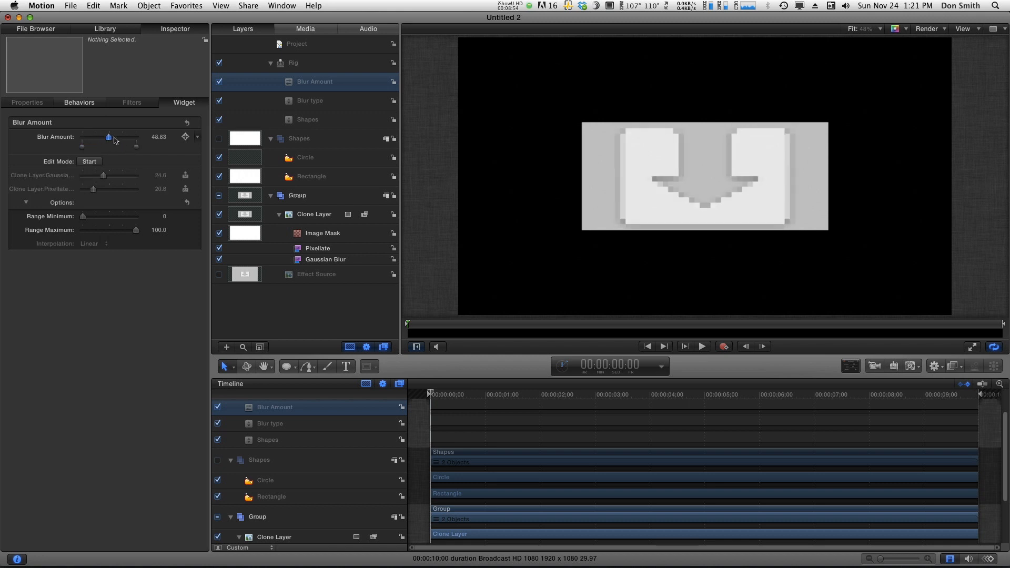
{"action": "left_click_drag", "start_coordinate": [109, 137], "coordinate": [102, 138]}
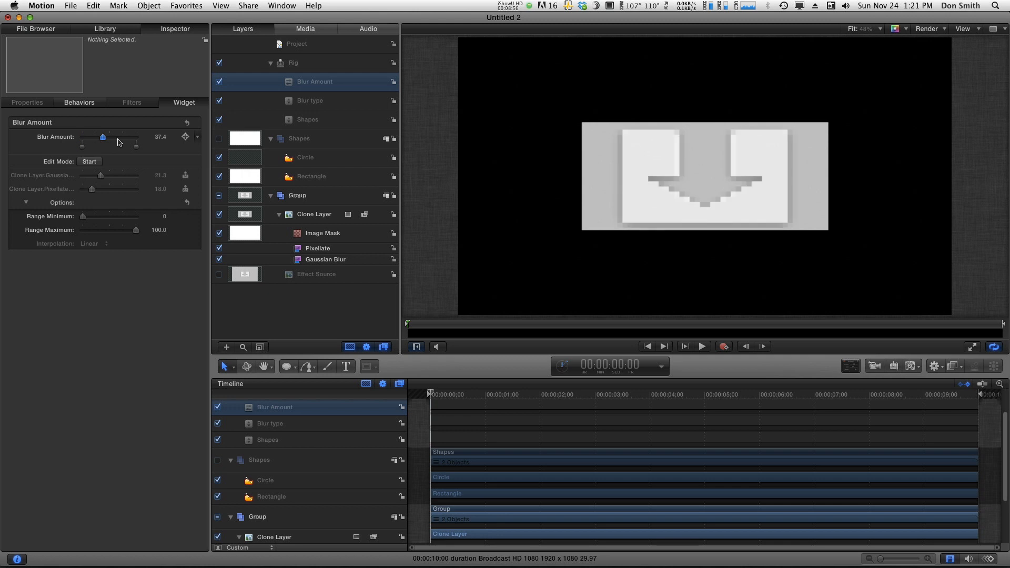
{"action": "left_click_drag", "start_coordinate": [102, 137], "coordinate": [82, 137]}
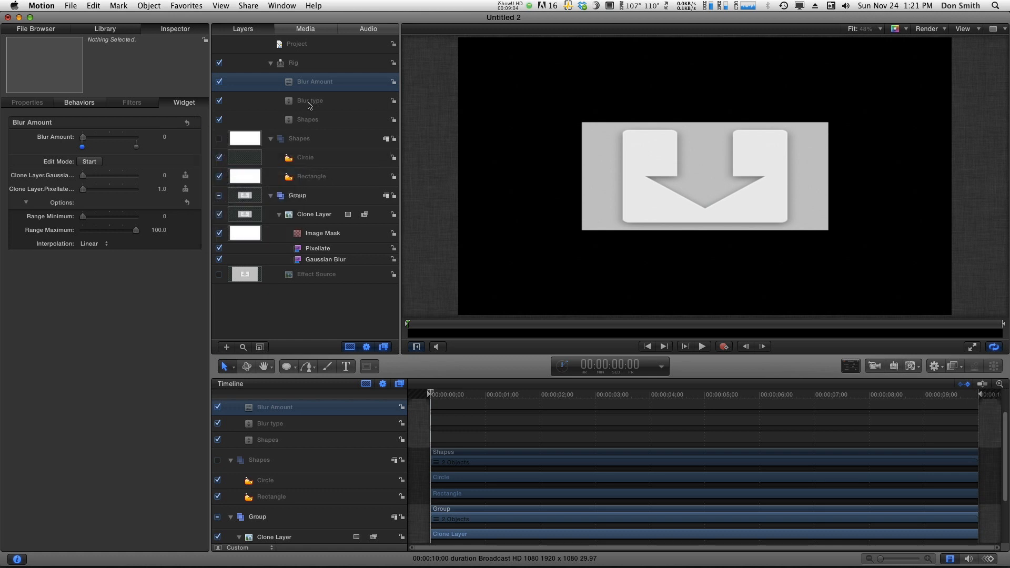
Step: Publish the Shapes pop-up parameter from its animation menu
{"action": "right_click", "coordinate": [310, 101]}
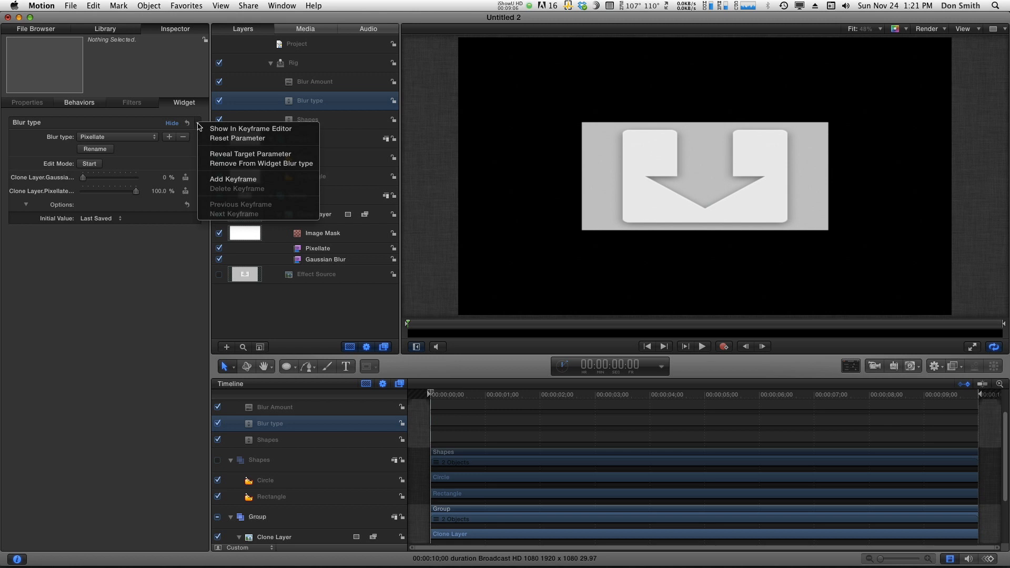
{"action": "mouse_move", "coordinate": [191, 152]}
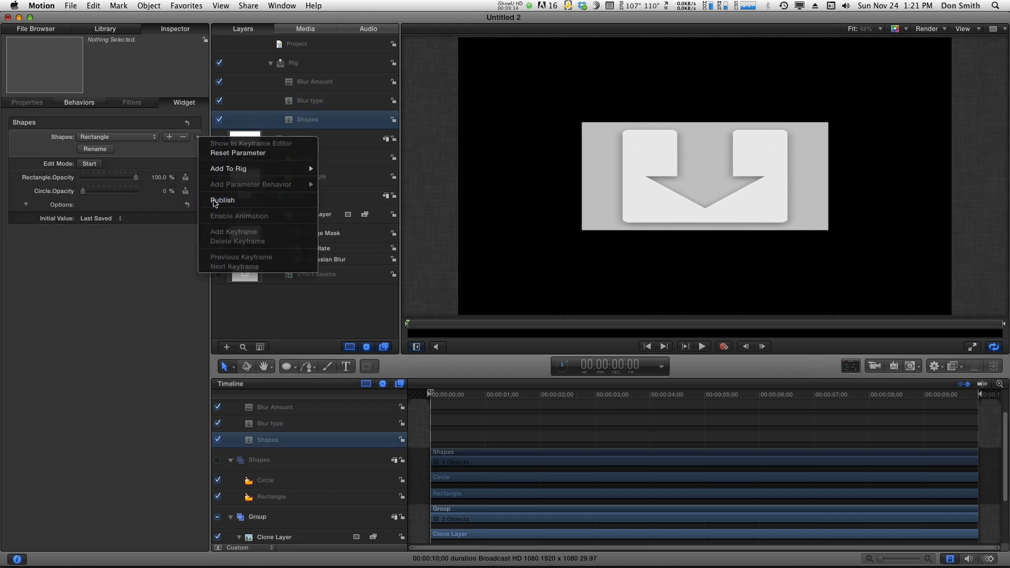
{"action": "left_click", "coordinate": [223, 200]}
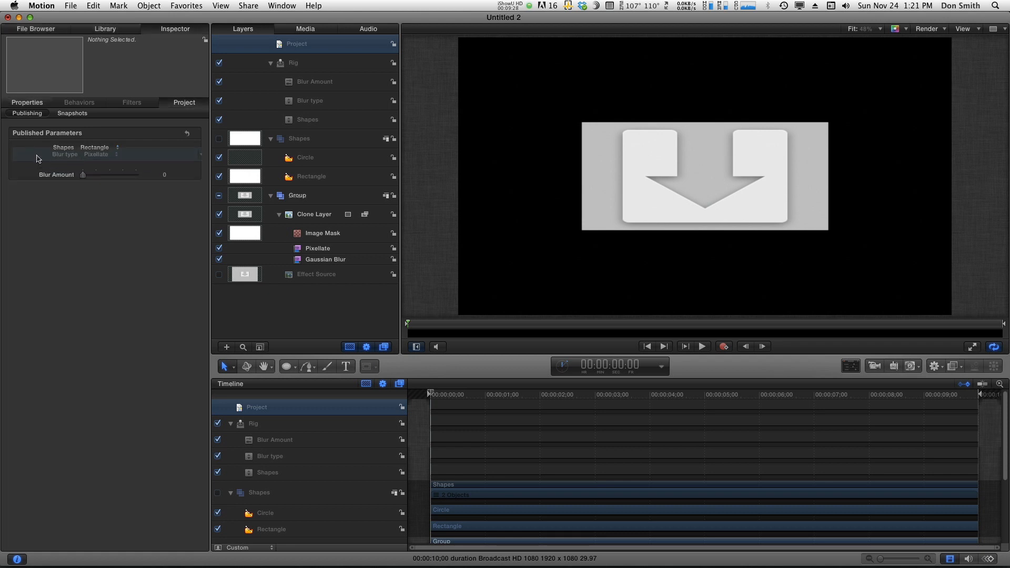
Step: Set Shapes to Oval and Blur type to Blur, then test Blur Amount and reset it to 0
{"action": "left_click", "coordinate": [116, 147]}
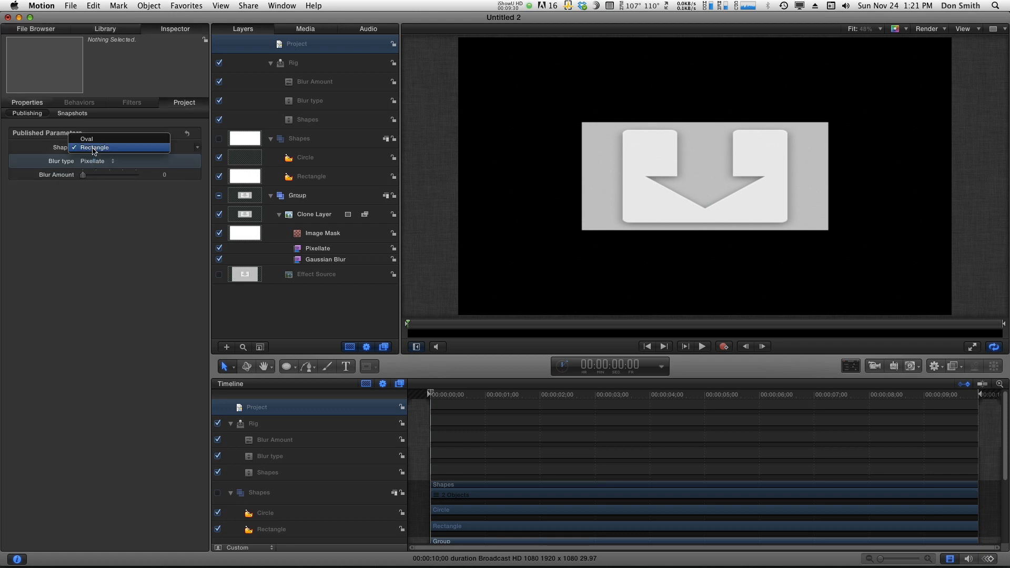
{"action": "left_click", "coordinate": [86, 138]}
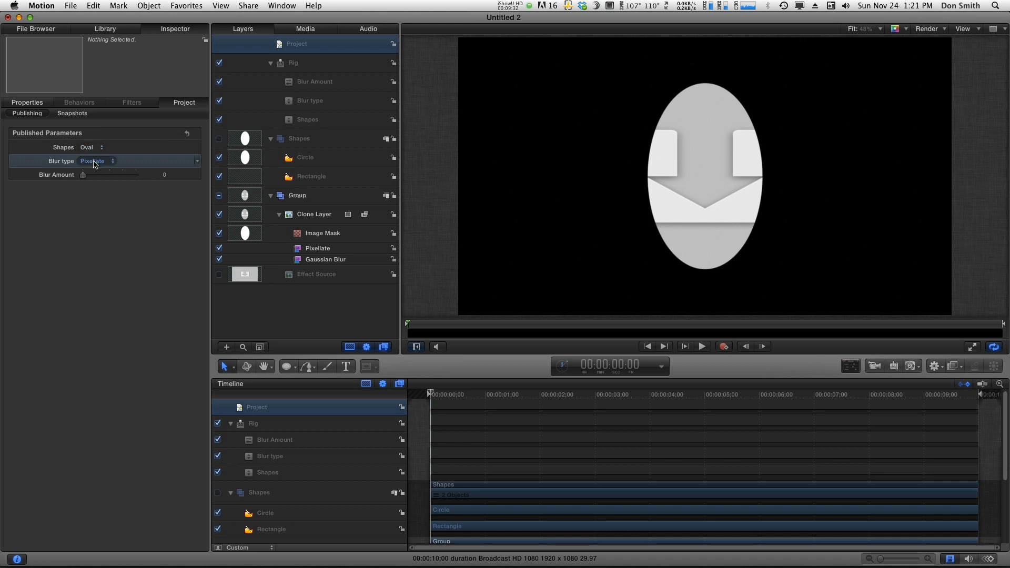
{"action": "left_click", "coordinate": [94, 160]}
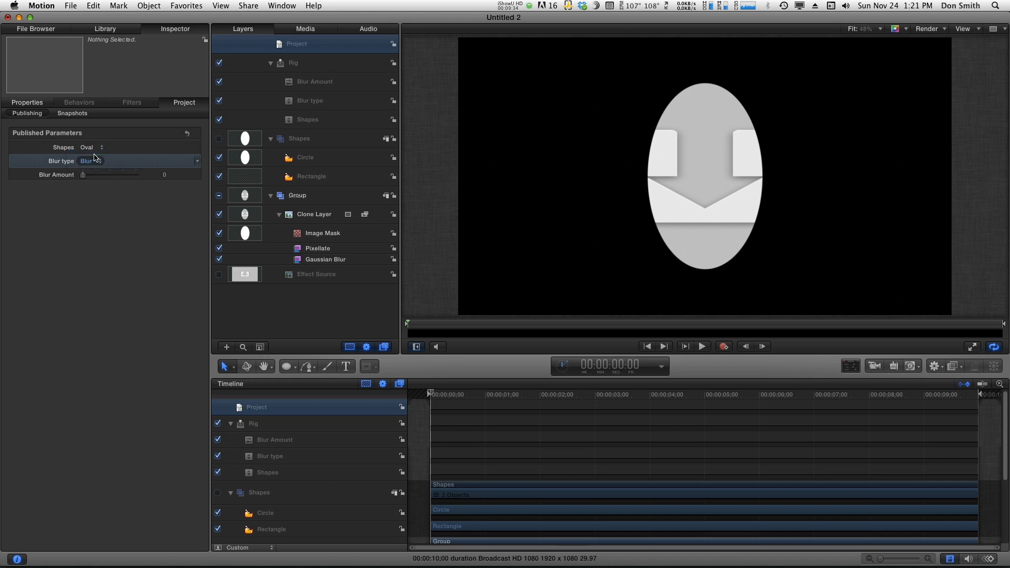
{"action": "left_click_drag", "start_coordinate": [83, 175], "coordinate": [112, 175]}
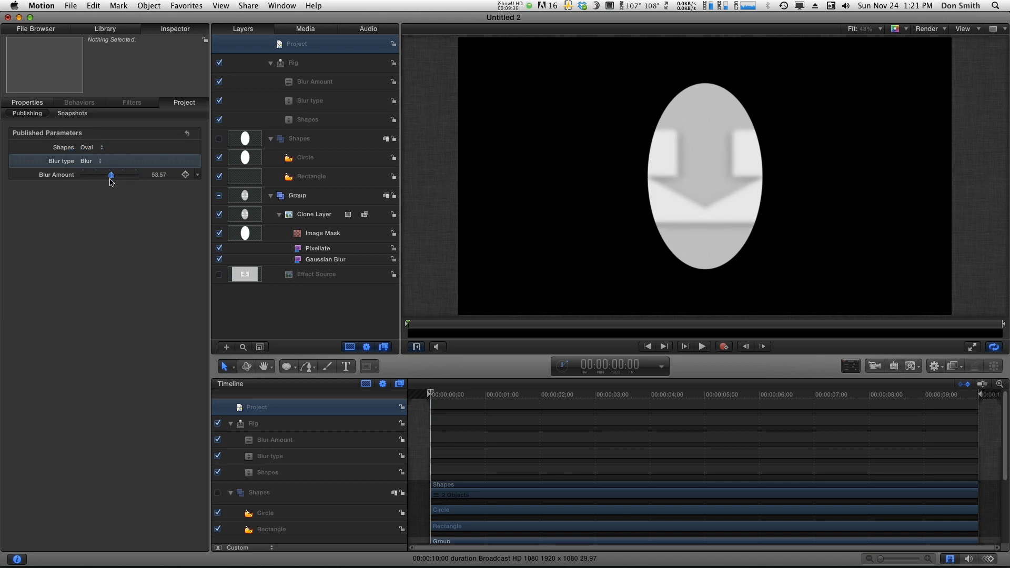
{"action": "left_click_drag", "start_coordinate": [109, 174], "coordinate": [83, 175]}
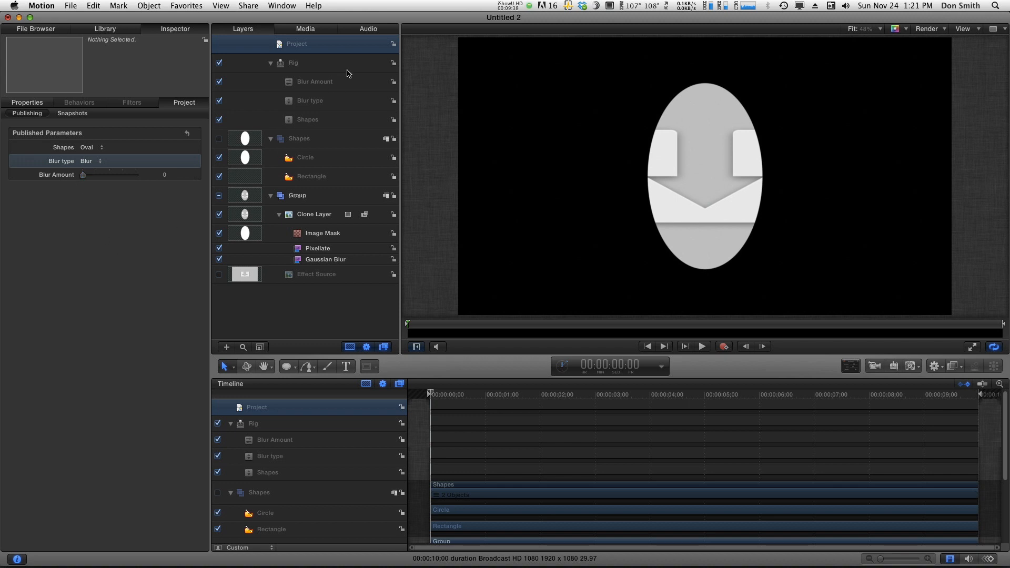
{"action": "mouse_move", "coordinate": [318, 158]}
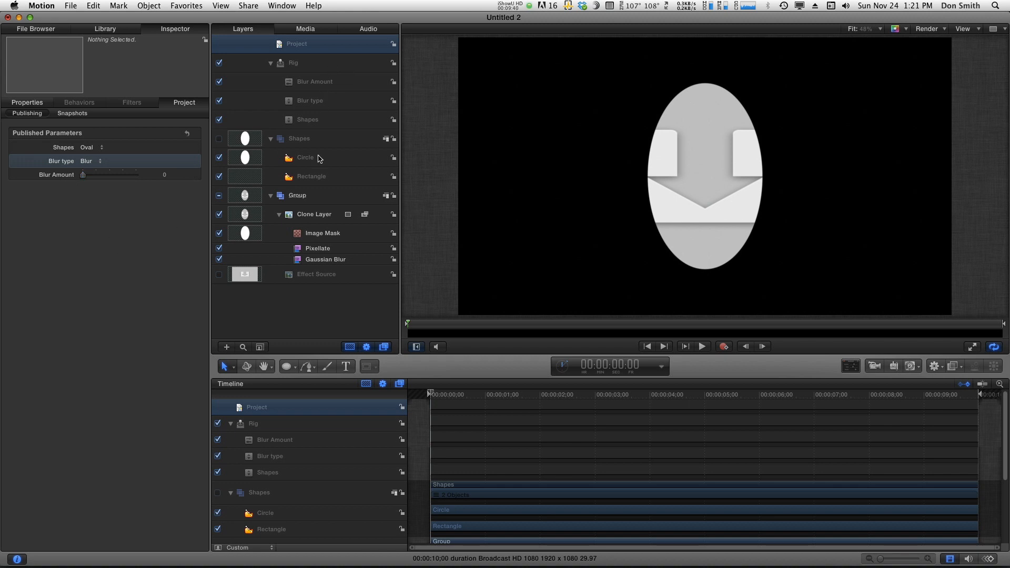
Step: Publish the Shapes group's Position, Rotation and Scale from its Properties inspector
{"action": "left_click", "coordinate": [299, 138]}
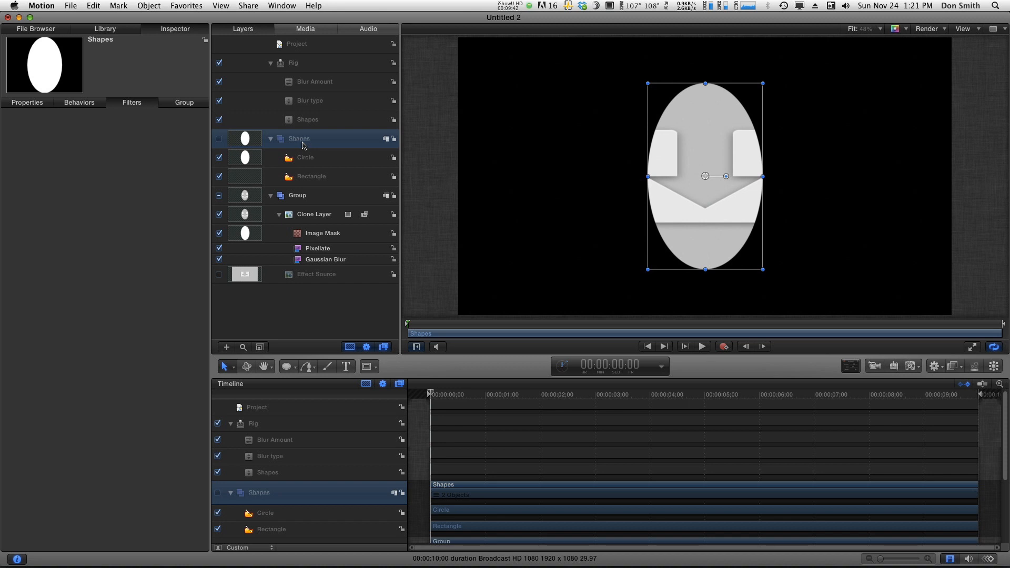
{"action": "left_click", "coordinate": [26, 102]}
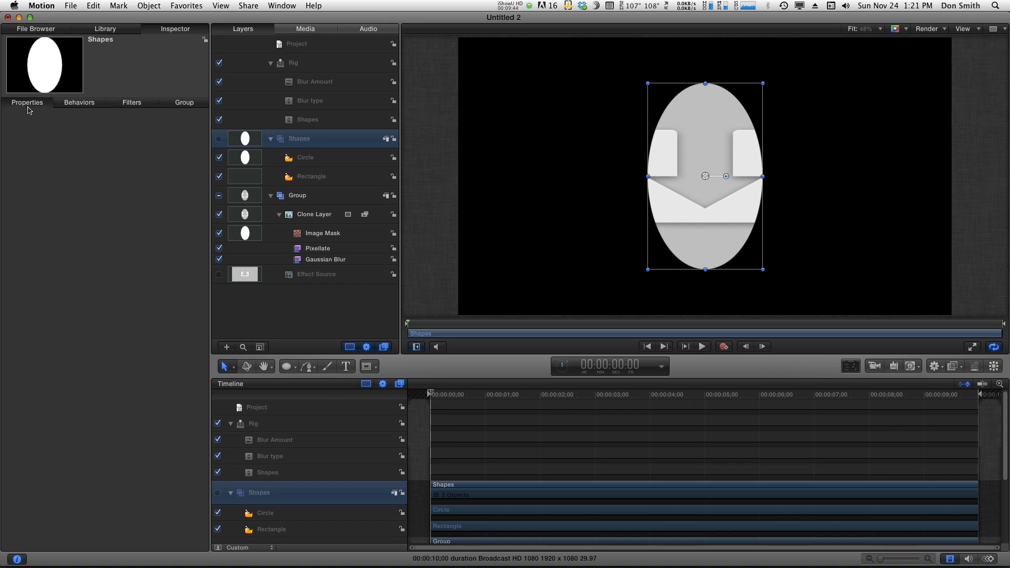
{"action": "left_click", "coordinate": [27, 103]}
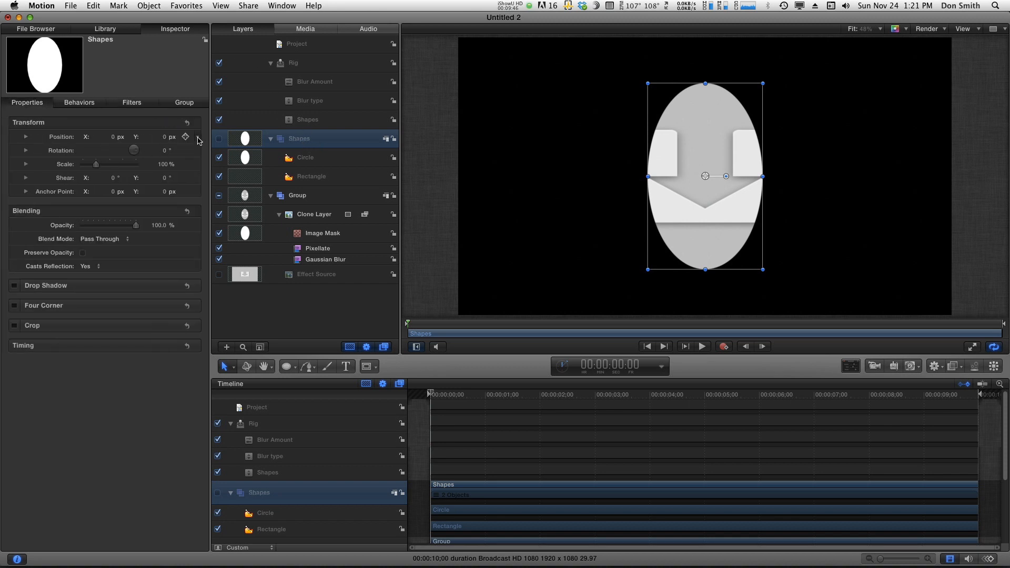
{"action": "right_click", "coordinate": [185, 137]}
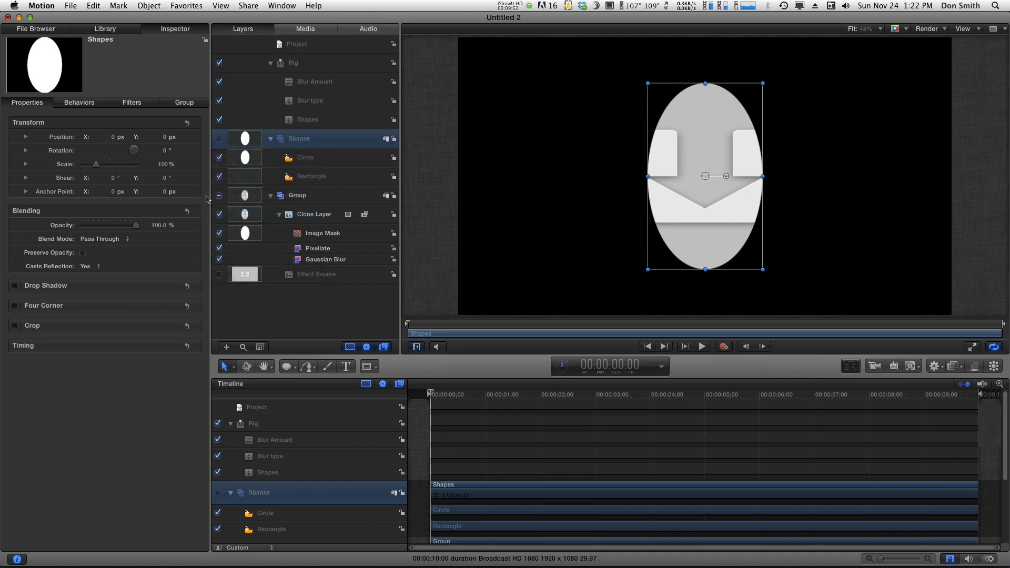
{"action": "right_click", "coordinate": [166, 164]}
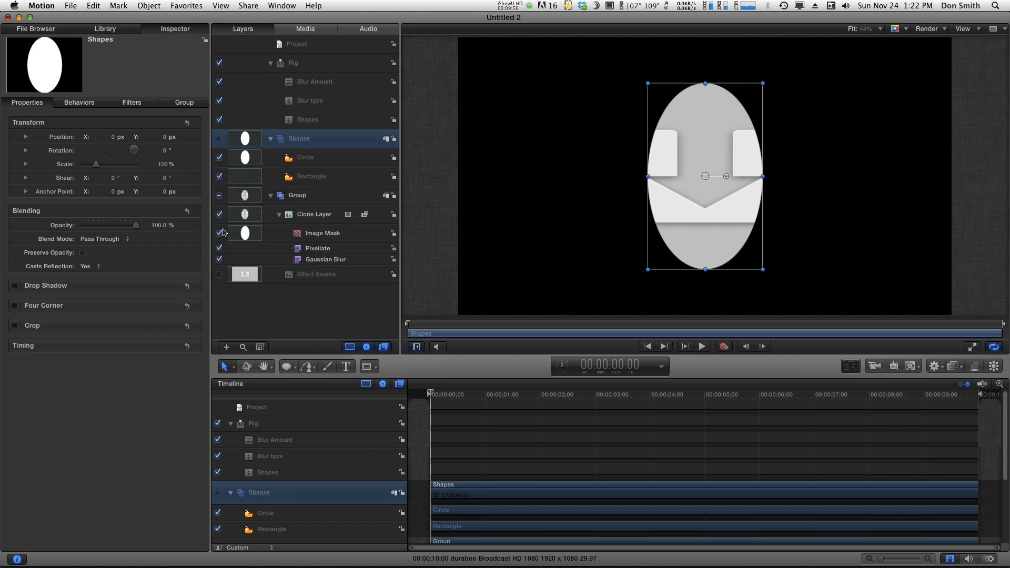
{"action": "left_click", "coordinate": [296, 43]}
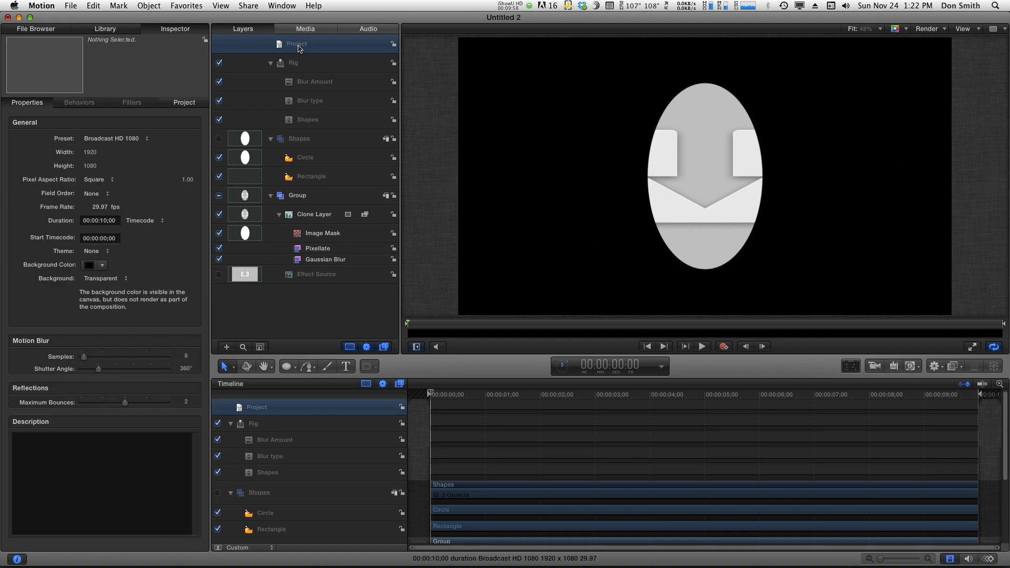
Step: In the Publishing pane, set the published Shapes choice back to Rectangle
{"action": "left_click", "coordinate": [184, 102]}
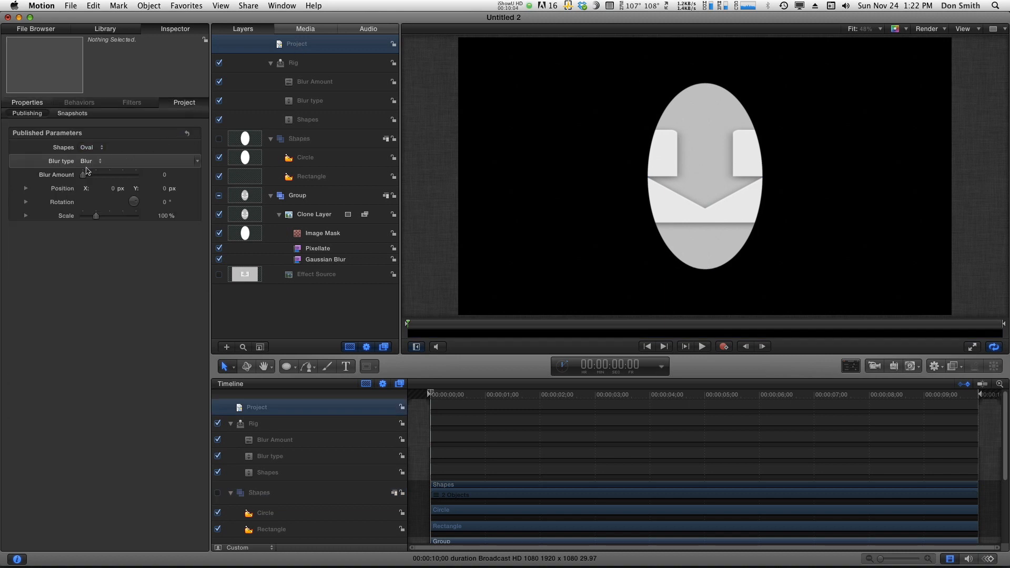
{"action": "left_click", "coordinate": [90, 147]}
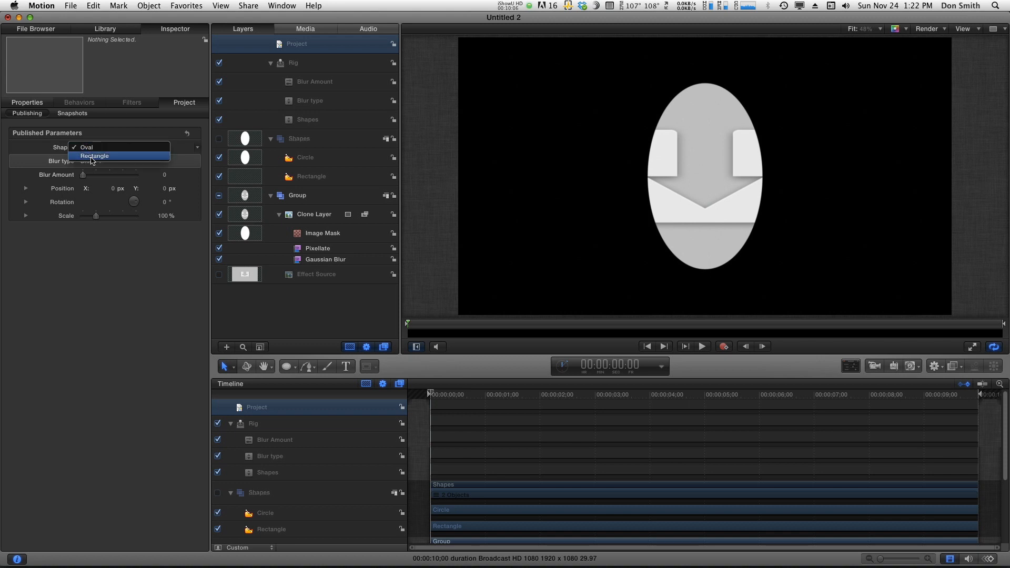
{"action": "left_click", "coordinate": [95, 156]}
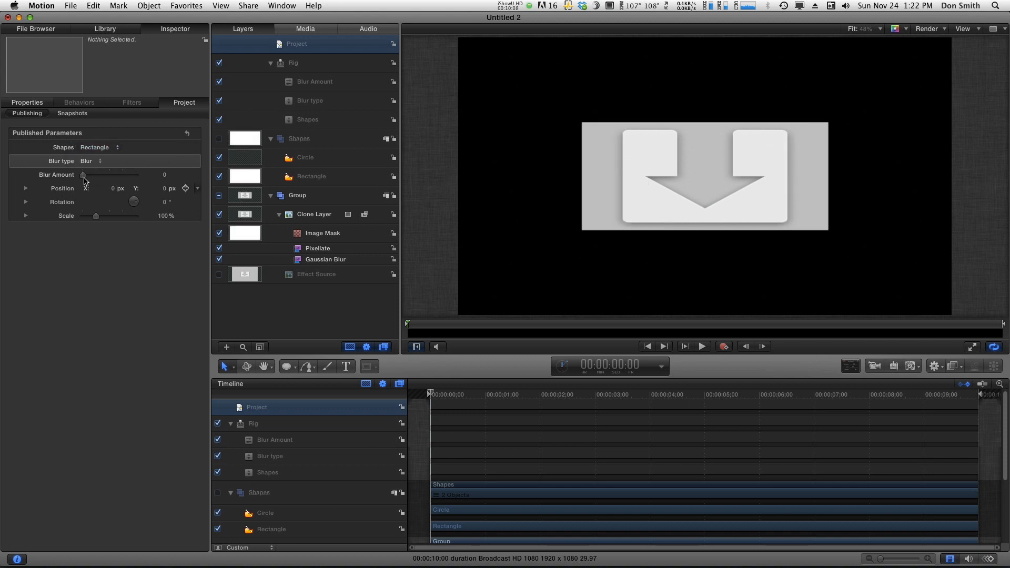
{"action": "mouse_move", "coordinate": [44, 195]}
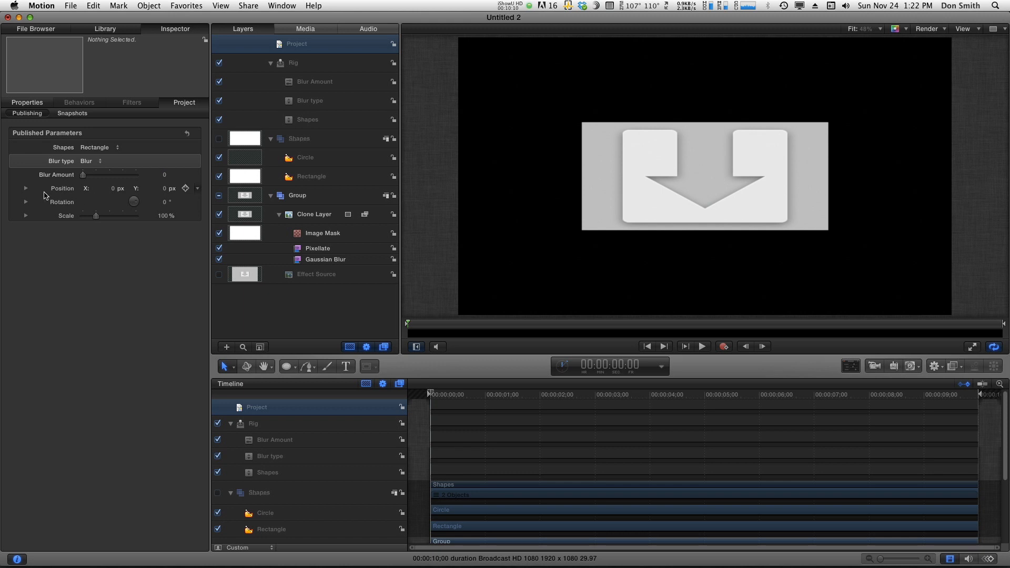
{"action": "mouse_move", "coordinate": [27, 192]}
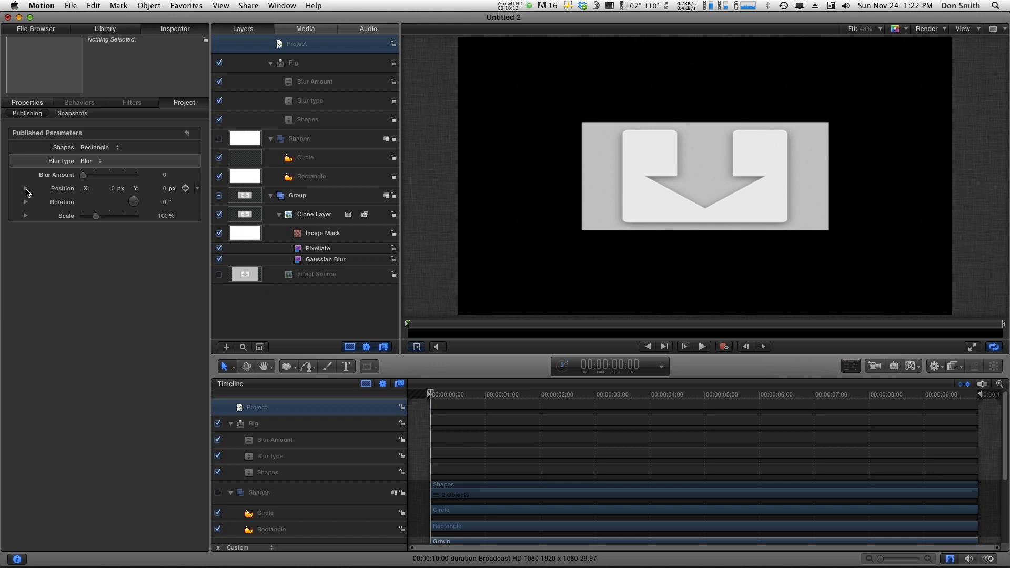
Step: Drag Scale X and Y to enlarge the rectangle to 133.12% by 115.64%
{"action": "left_click", "coordinate": [25, 189]}
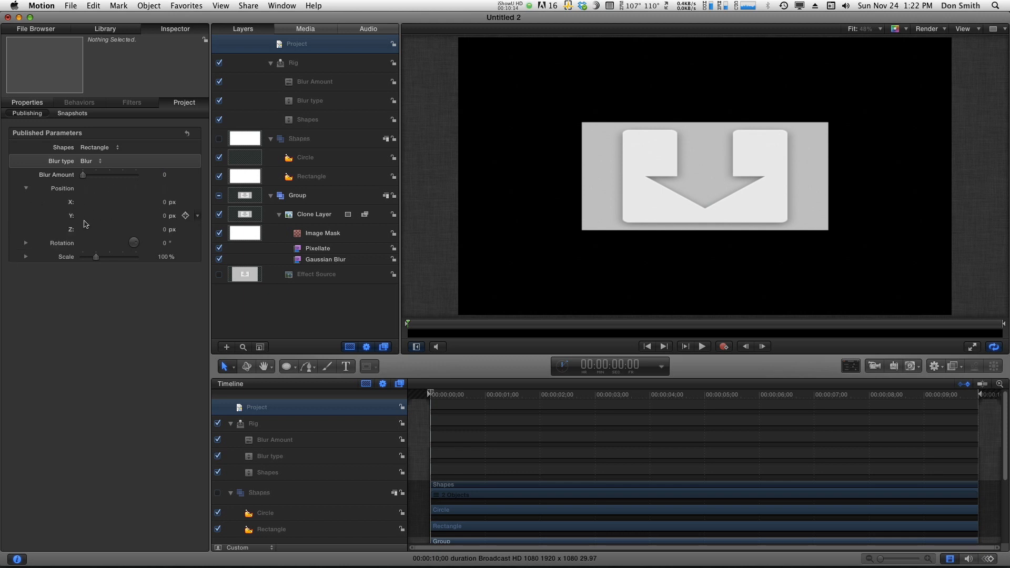
{"action": "left_click", "coordinate": [26, 189]}
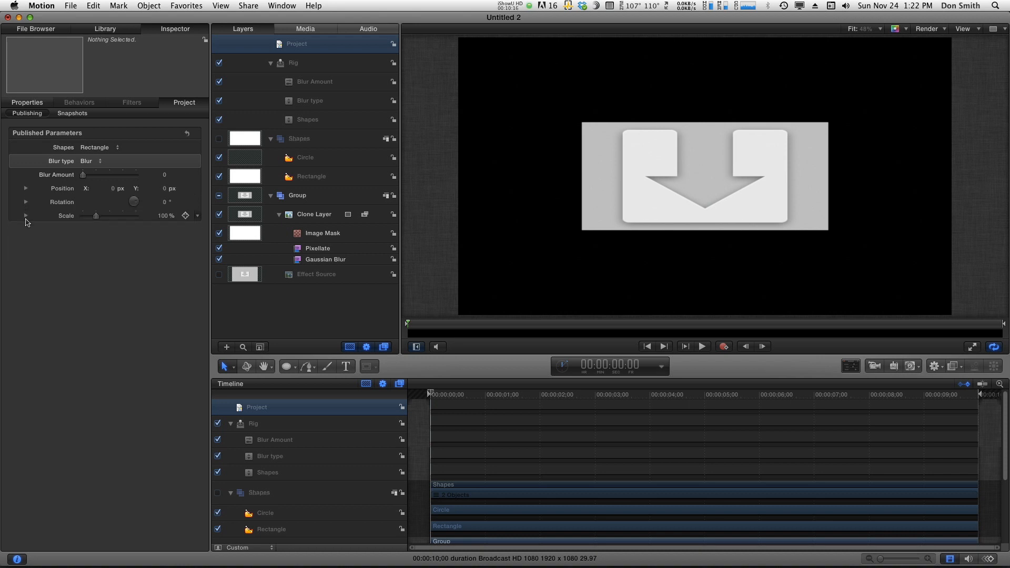
{"action": "left_click", "coordinate": [26, 215]}
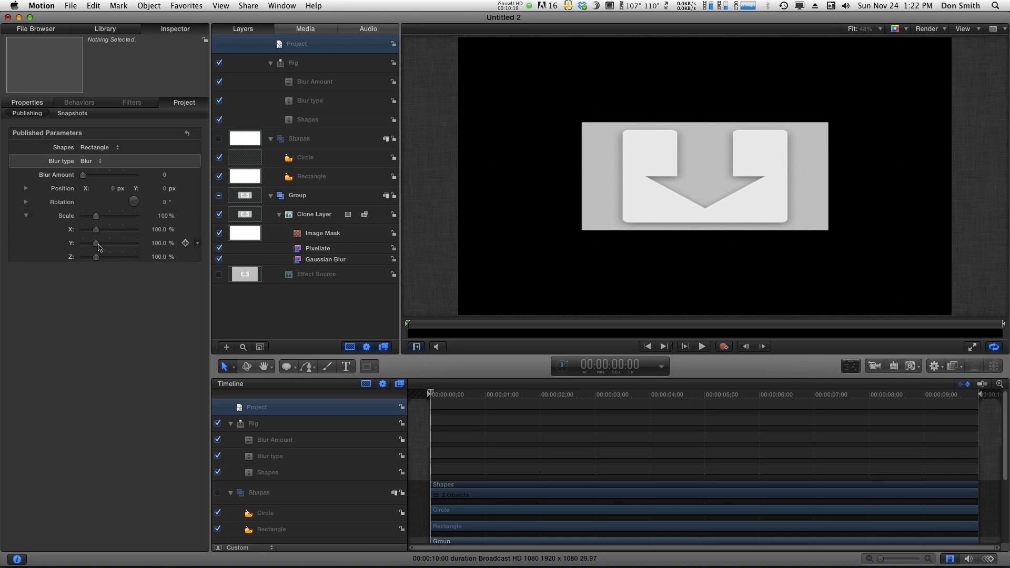
{"action": "left_click_drag", "start_coordinate": [97, 229], "coordinate": [106, 229]}
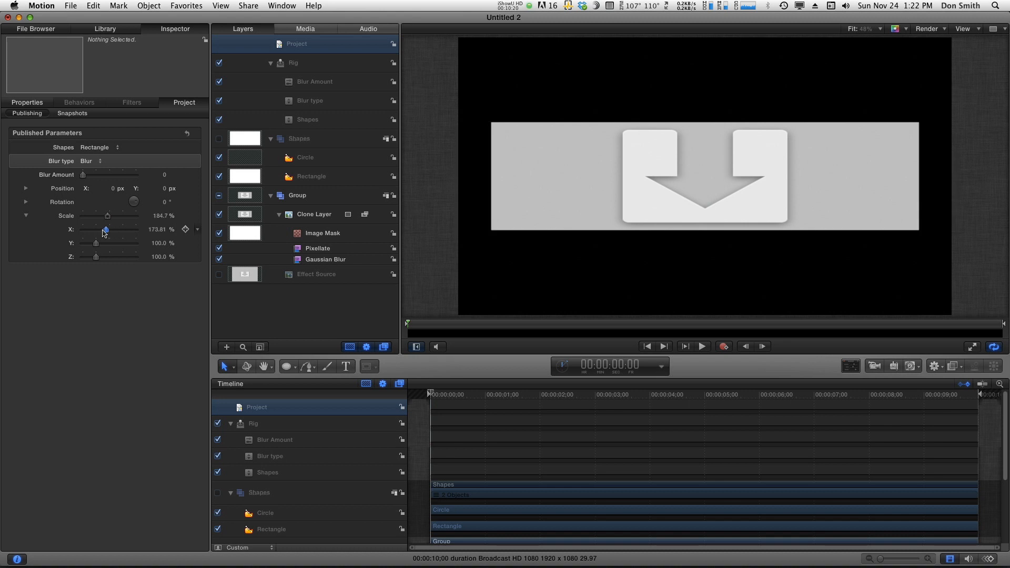
{"action": "left_click_drag", "start_coordinate": [106, 229], "coordinate": [115, 243]}
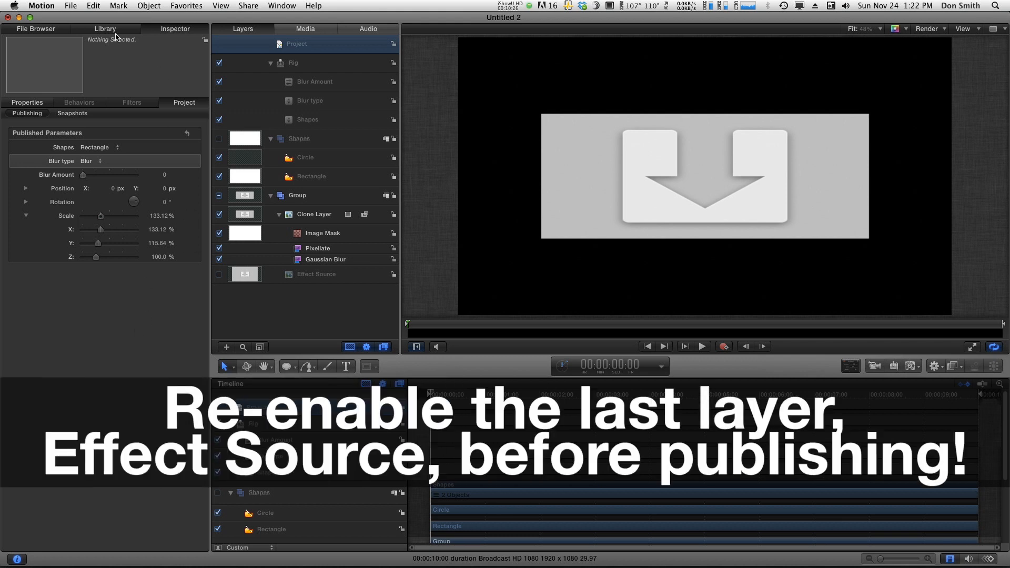
Step: Open File > Publish Template and set the effect category to DON
{"action": "left_click", "coordinate": [71, 6]}
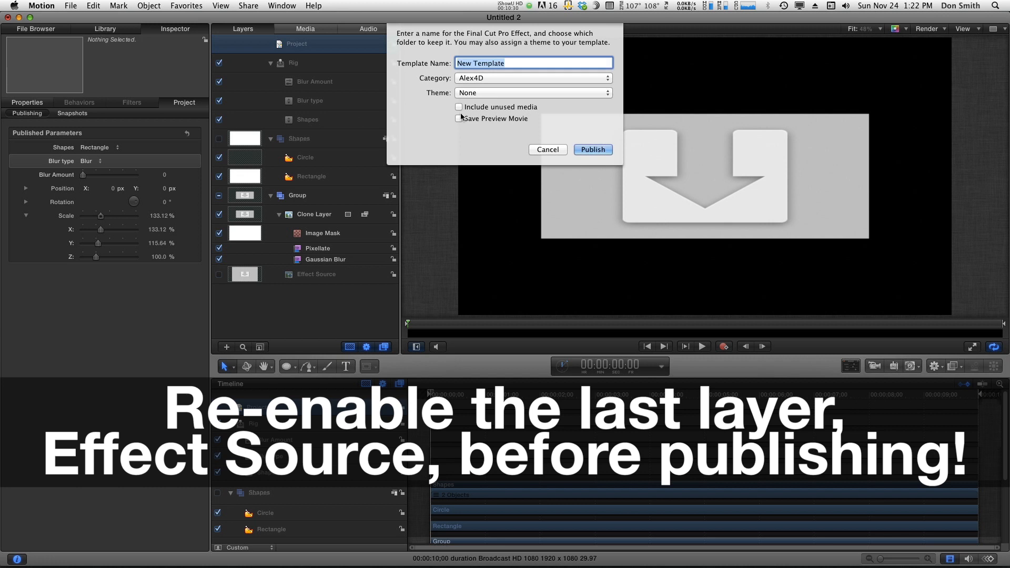
{"action": "left_click", "coordinate": [532, 78]}
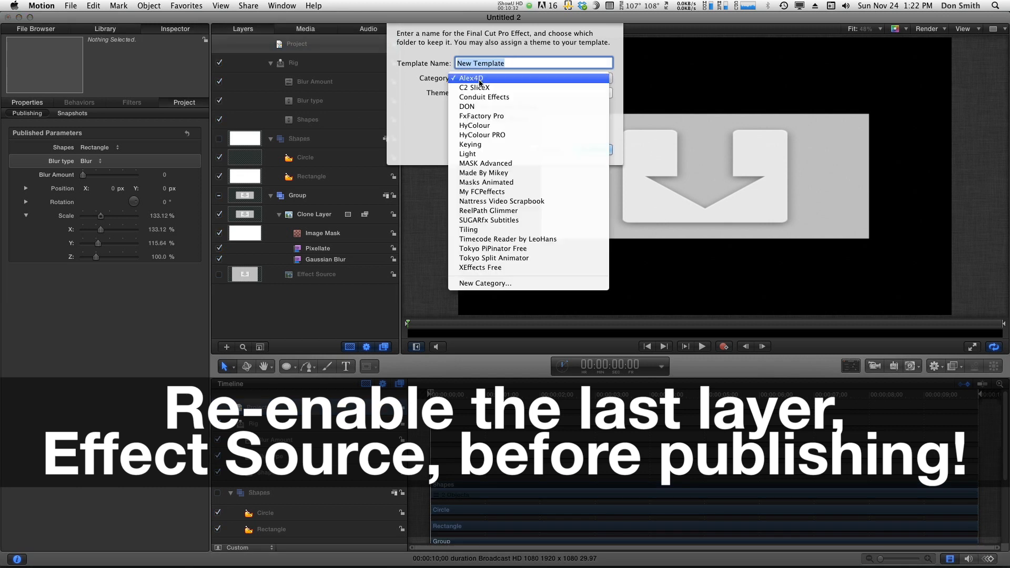
{"action": "left_click", "coordinate": [467, 106]}
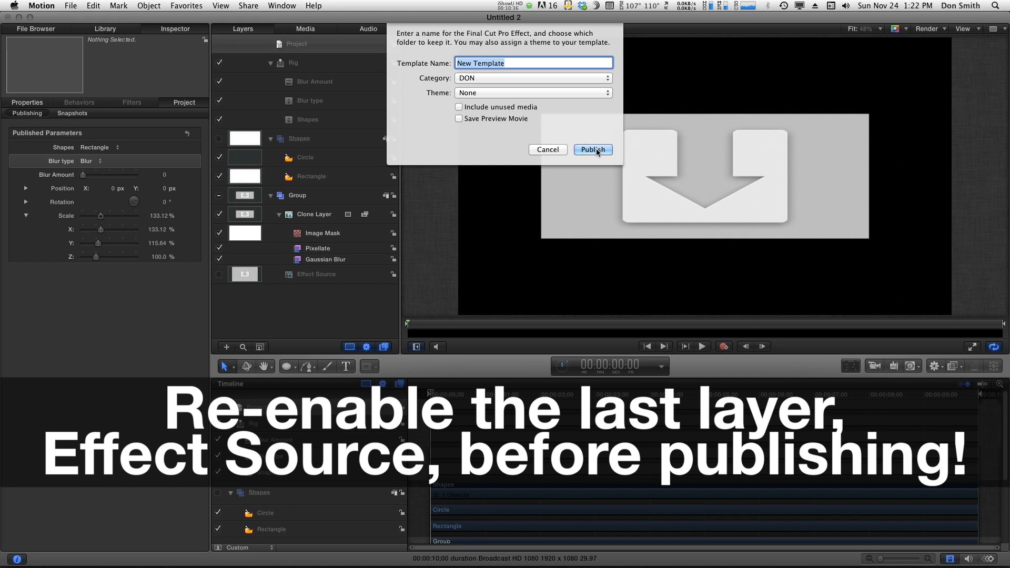
{"action": "mouse_move", "coordinate": [428, 222]}
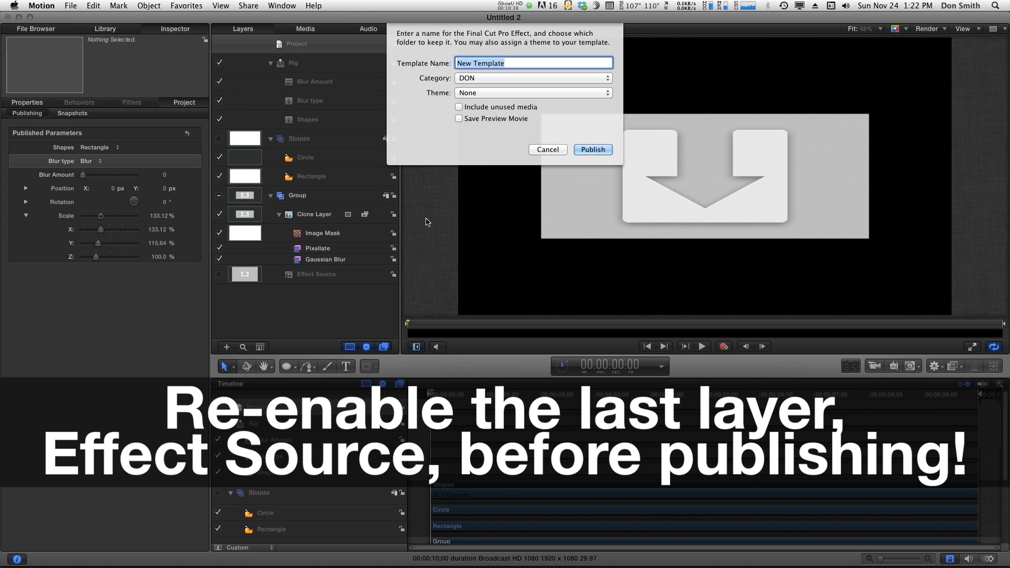